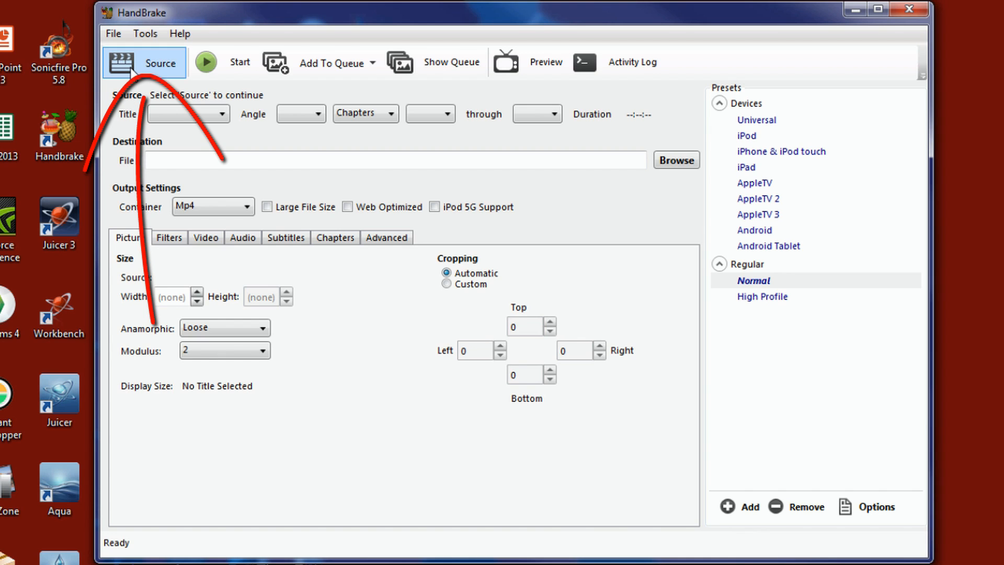
- Load IMG_0285.MOV as the source clip via Source > Open File
left_click(145, 62)
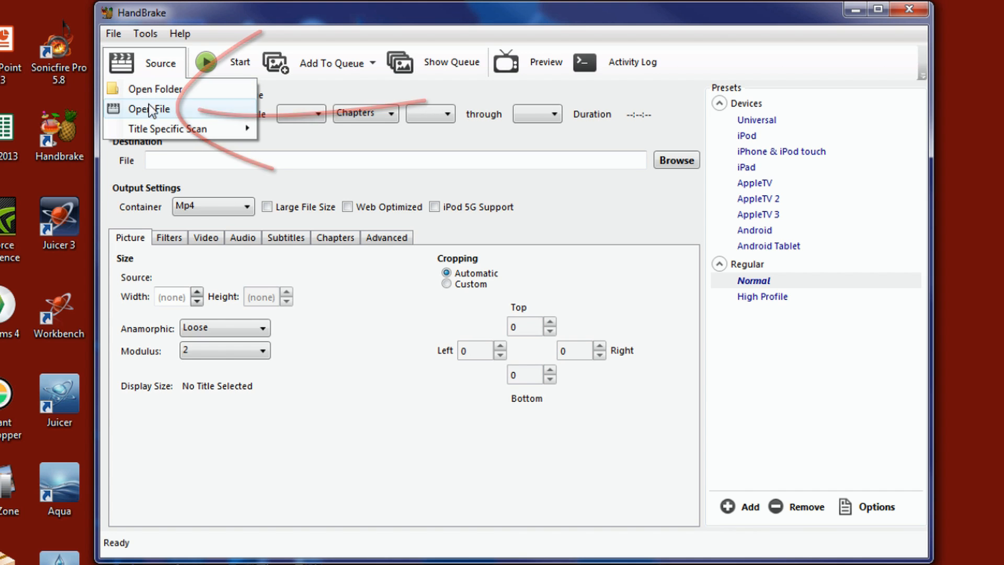
left_click(148, 108)
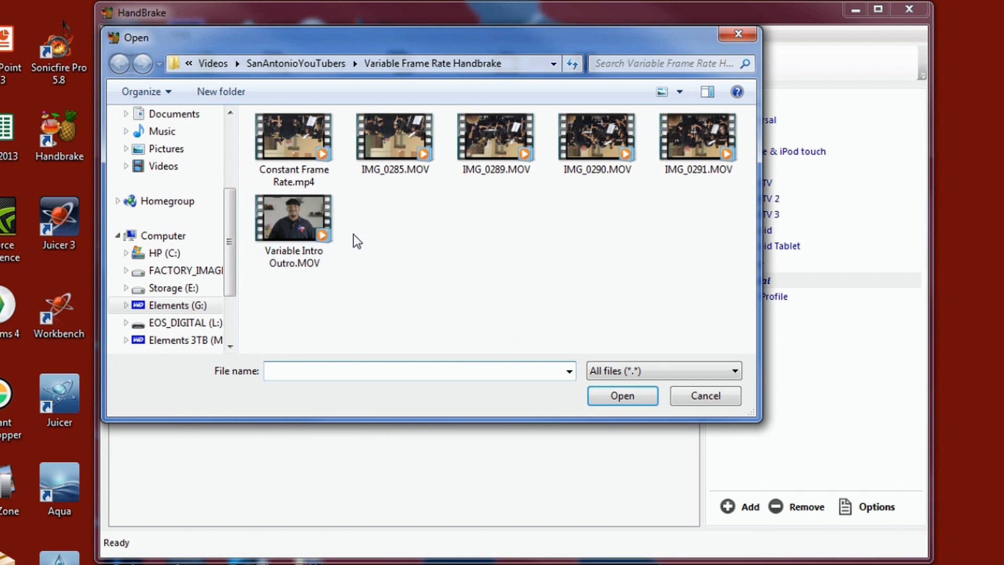
left_click(394, 136)
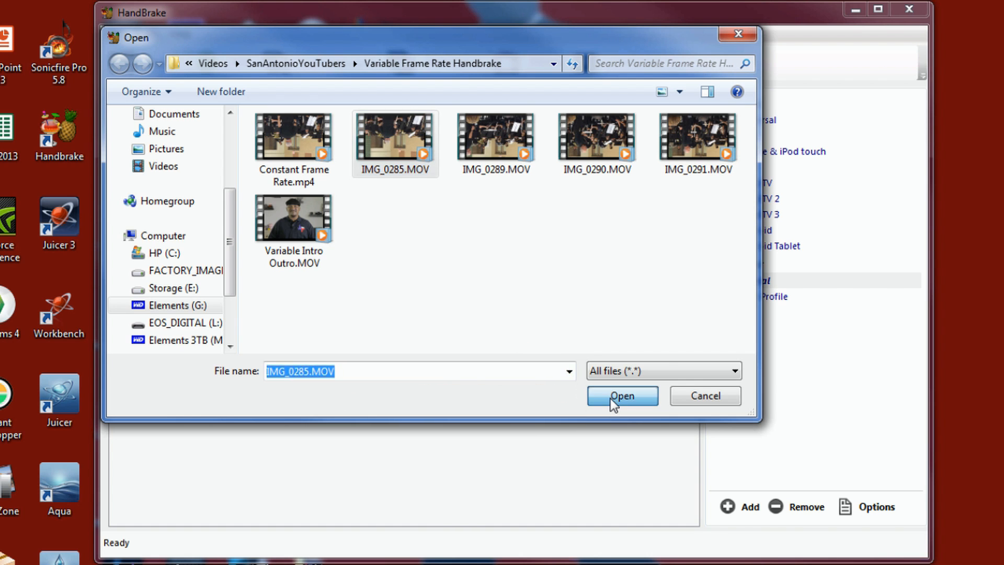
left_click(621, 395)
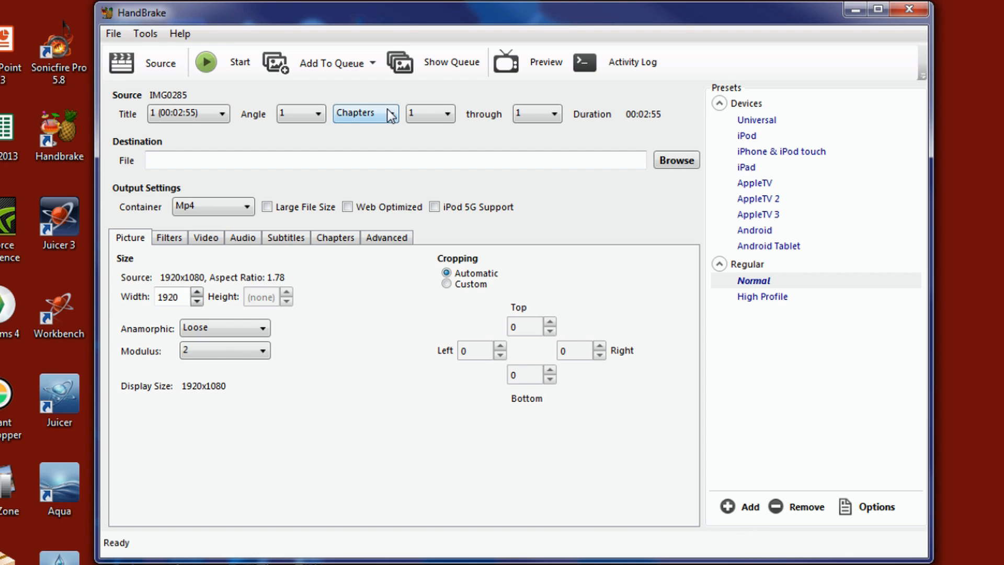
left_click(365, 113)
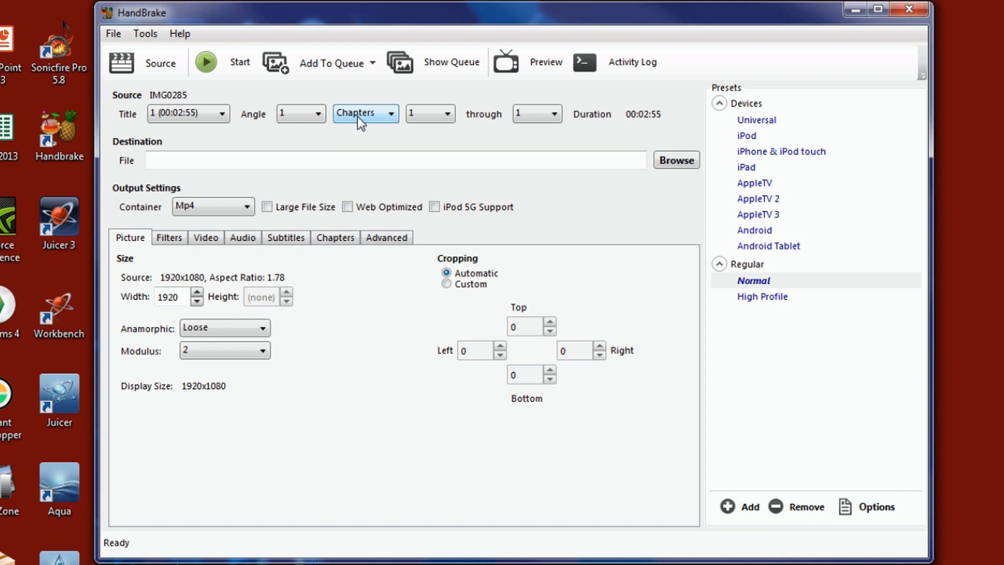
mouse_move(495, 130)
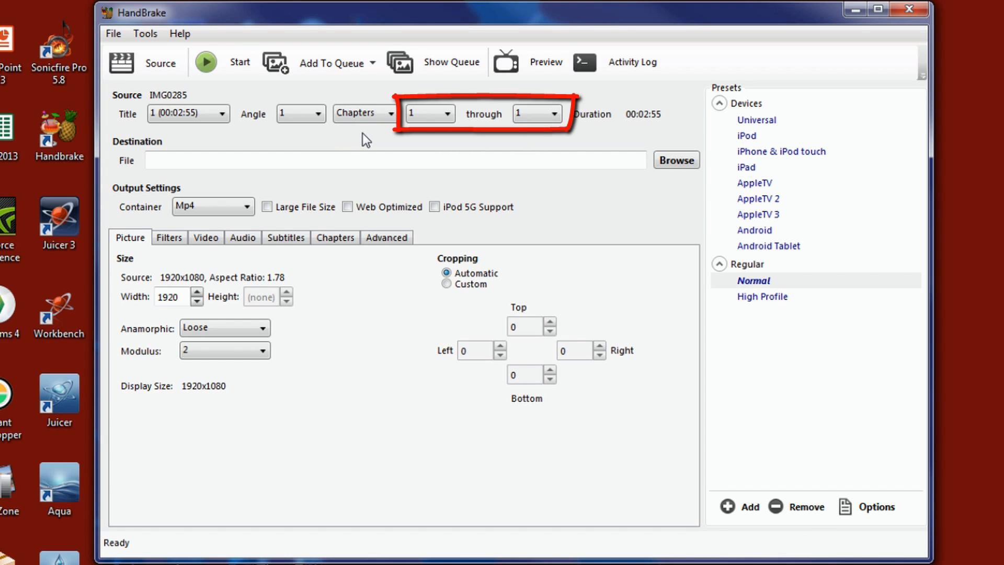
mouse_move(541, 136)
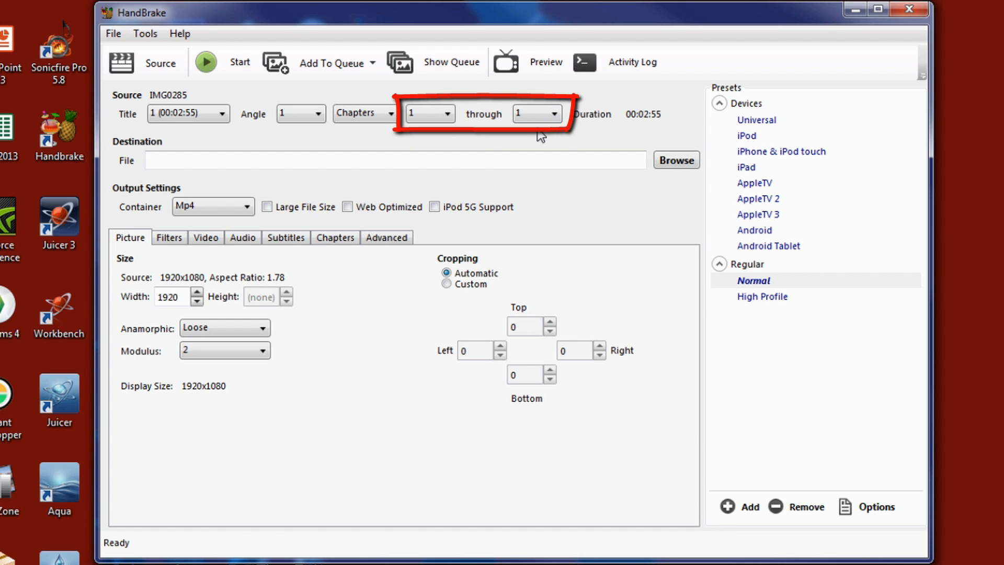
mouse_move(386, 137)
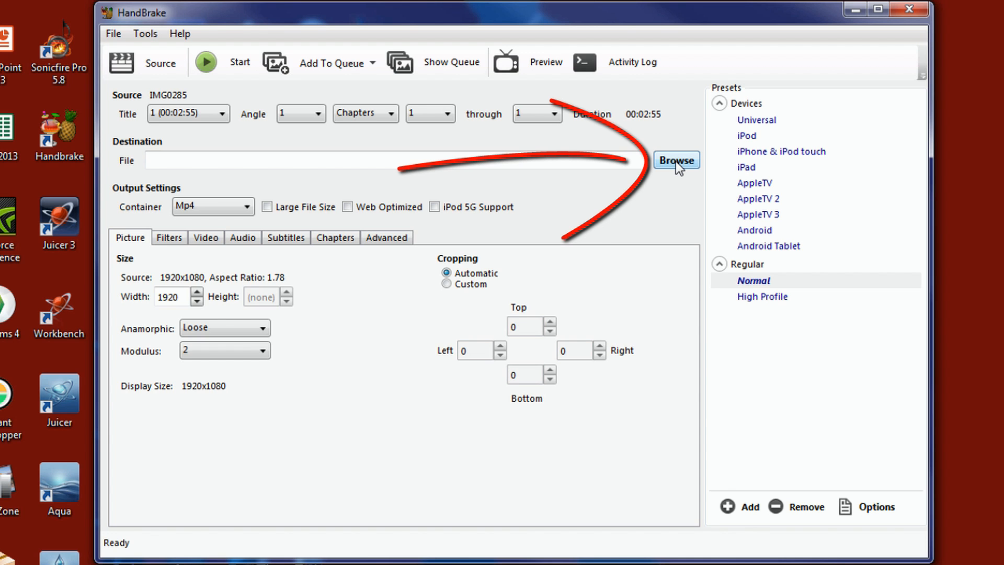
- Set the destination file to Name This.mp4 in the Variable Frame Rate Handbrake folder
left_click(674, 158)
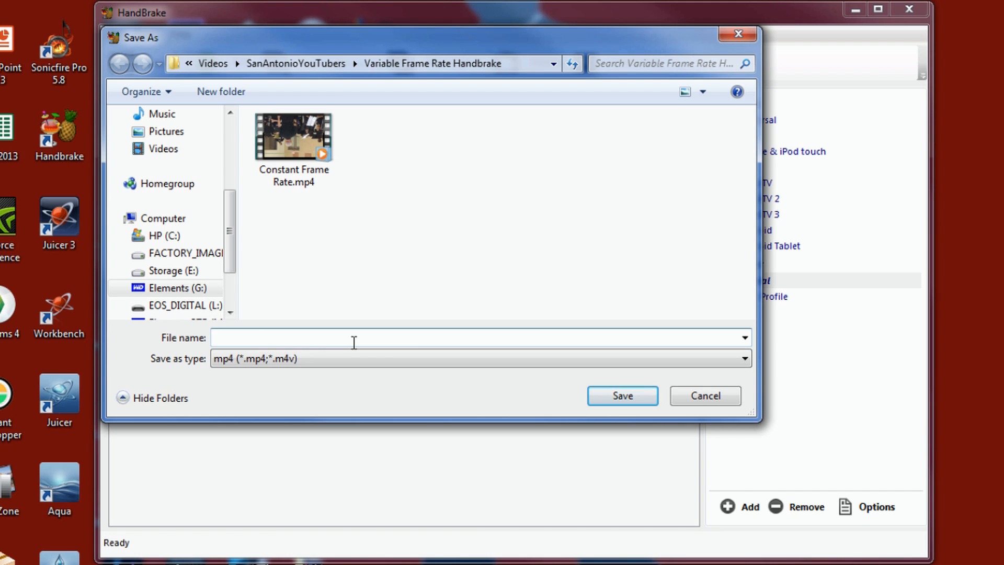
type("Name")
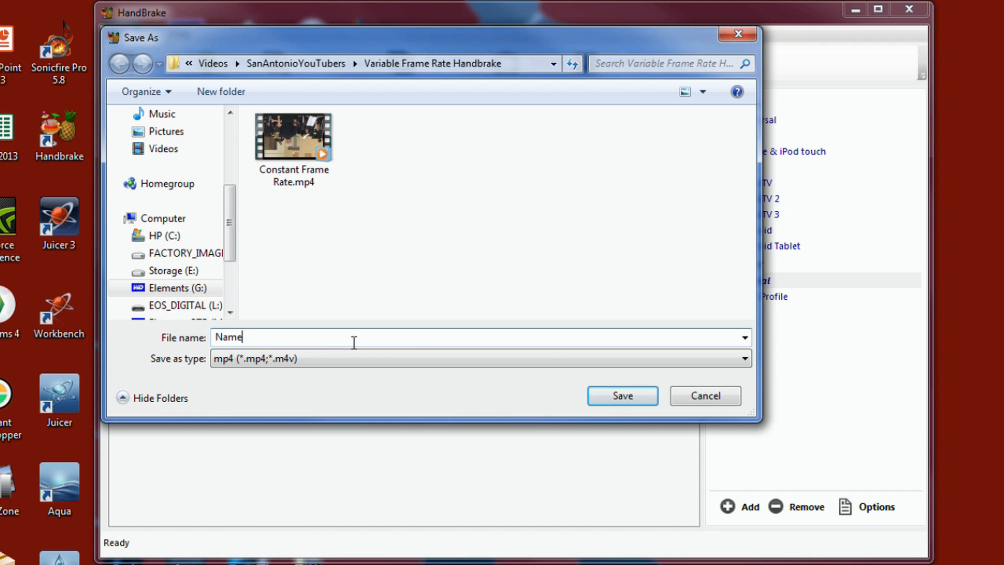
type("This")
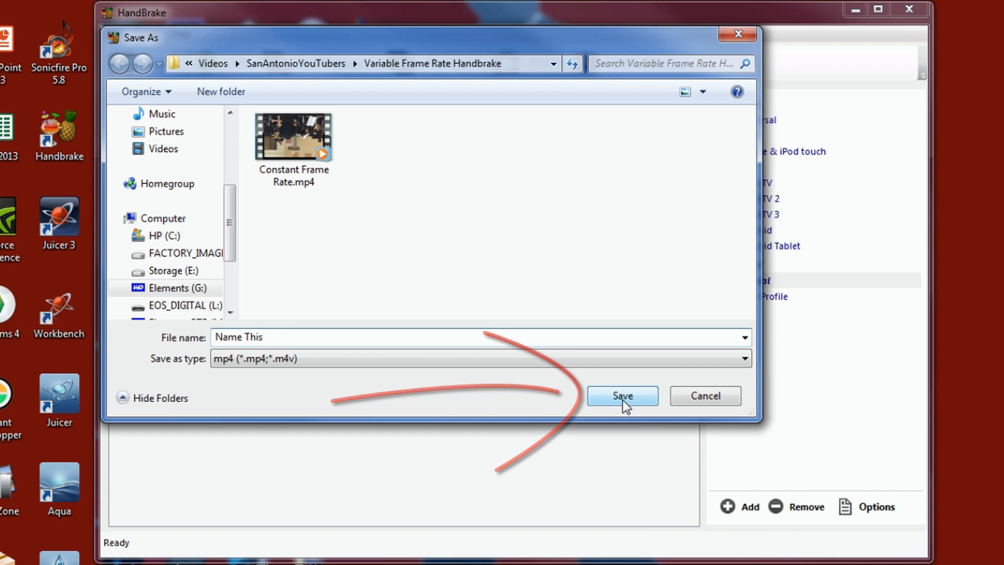
left_click(620, 396)
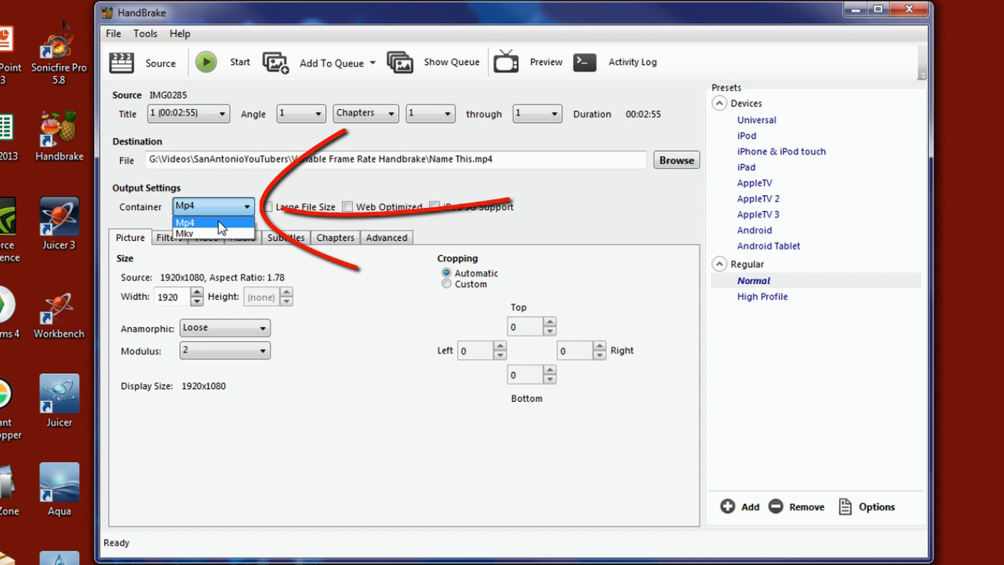
- Keep the Mp4 container and enable Large File Size for the output
left_click(186, 221)
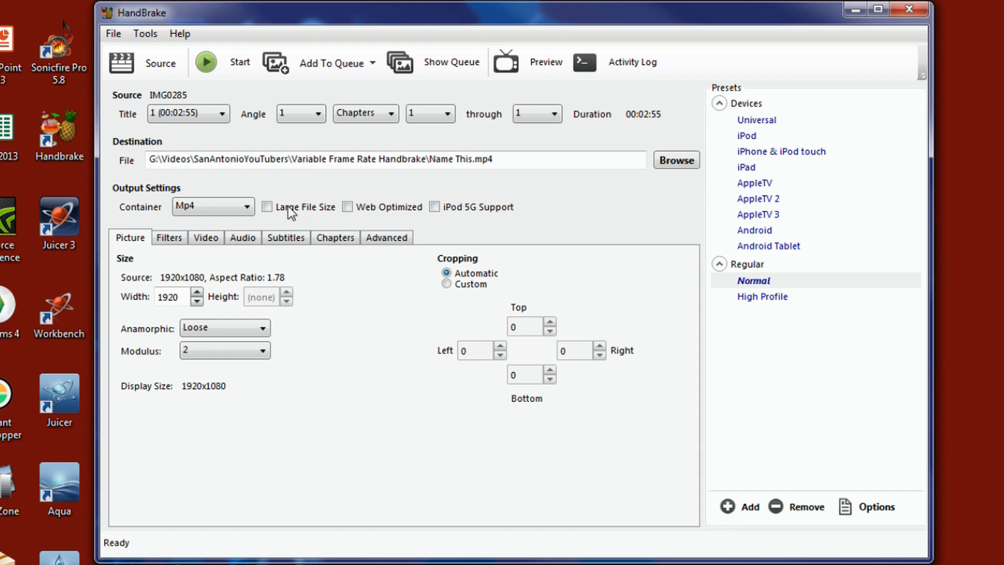
left_click(267, 206)
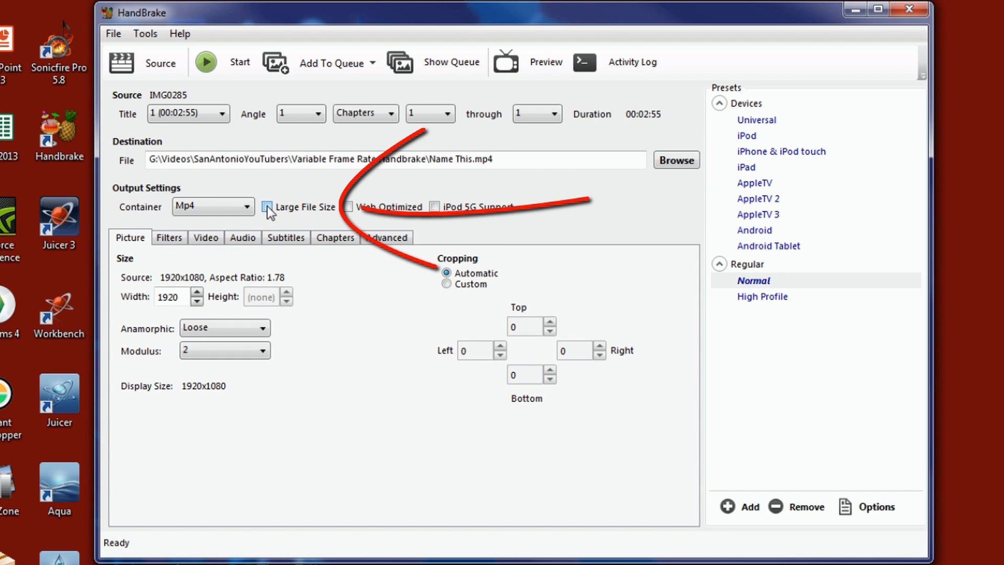
left_click(267, 206)
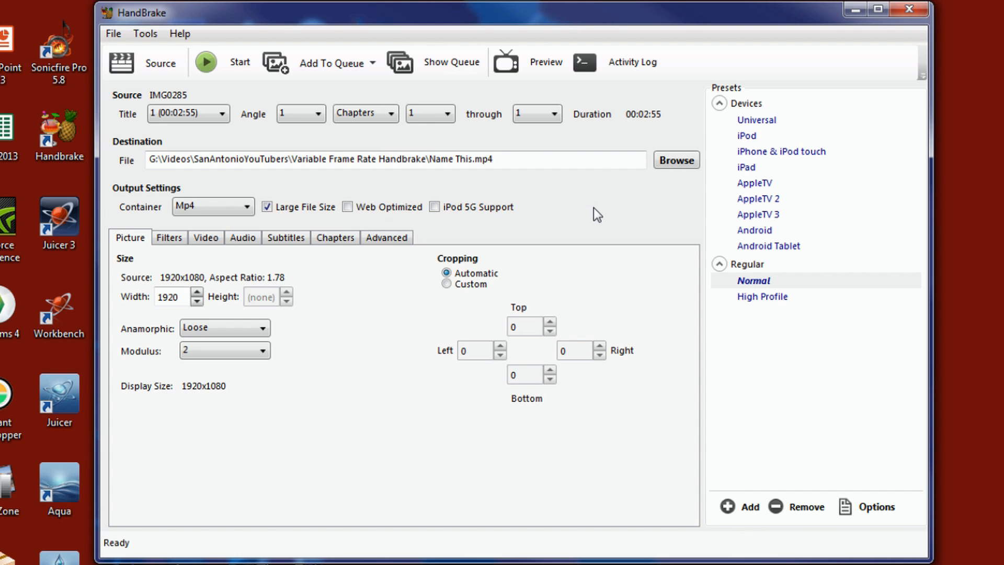
mouse_move(139, 280)
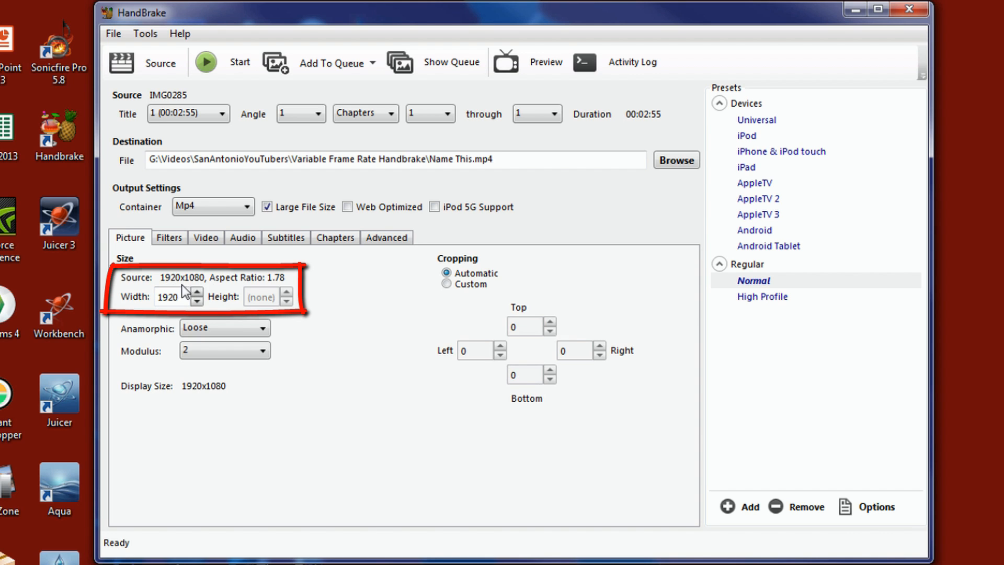
mouse_move(188, 321)
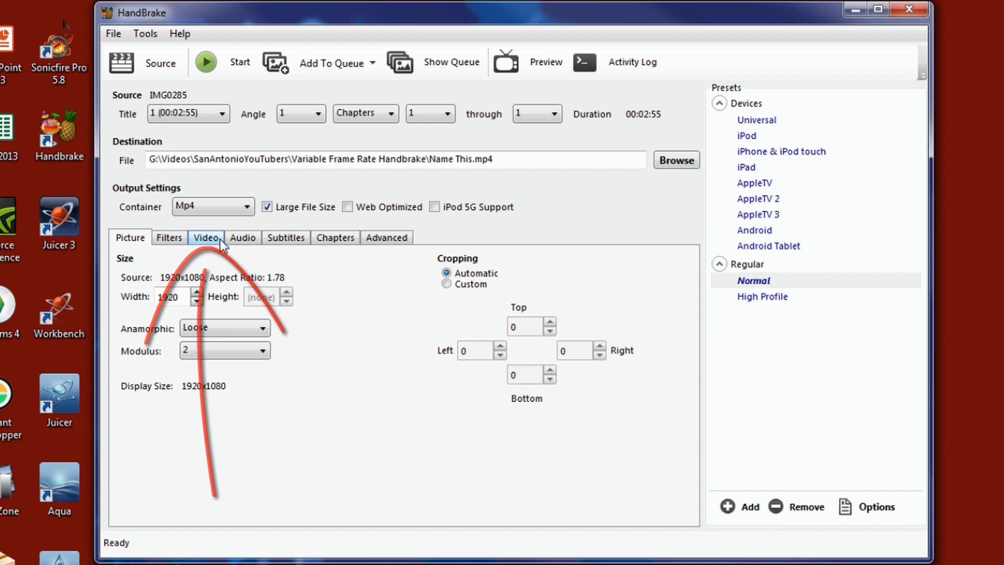
- Show the Video settings with H.264 codec, same-as-source framerate and Constant Quality 20 RF
left_click(206, 238)
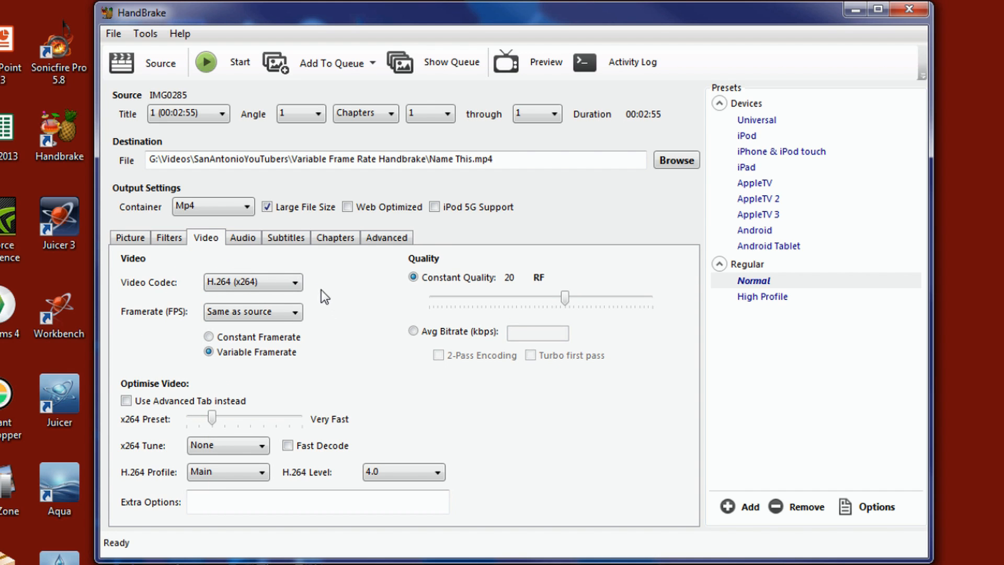
mouse_move(132, 313)
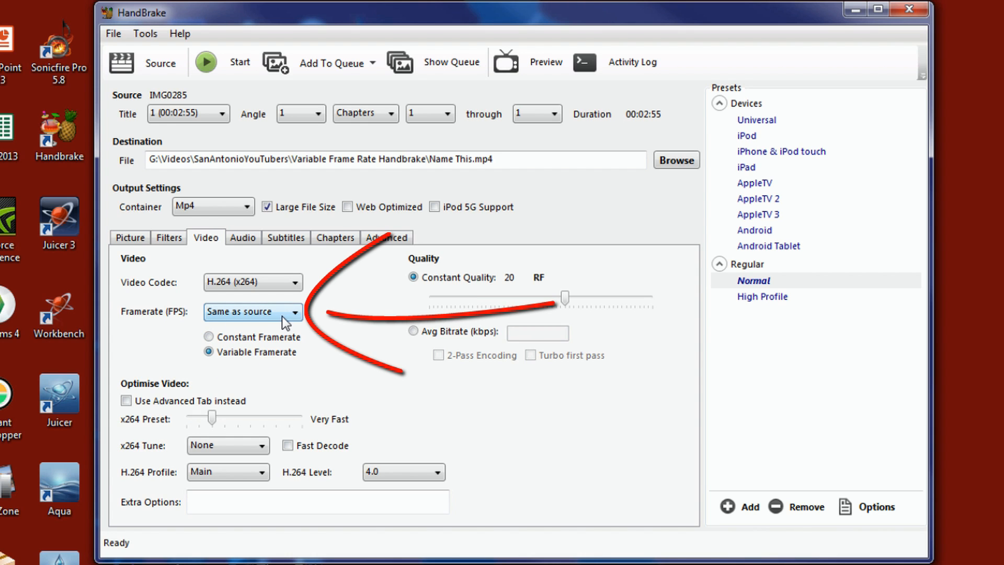
mouse_move(233, 370)
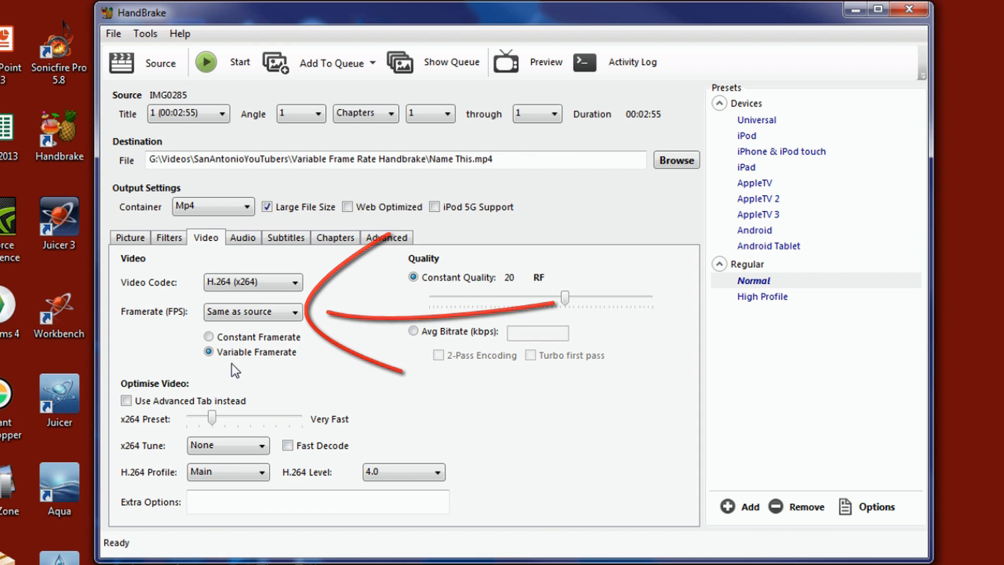
mouse_move(311, 370)
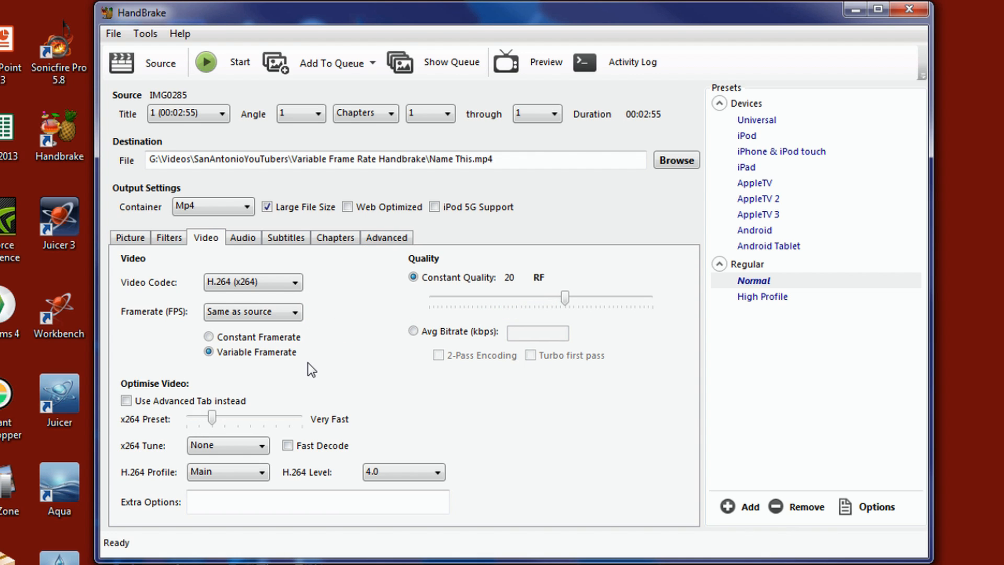
mouse_move(303, 390)
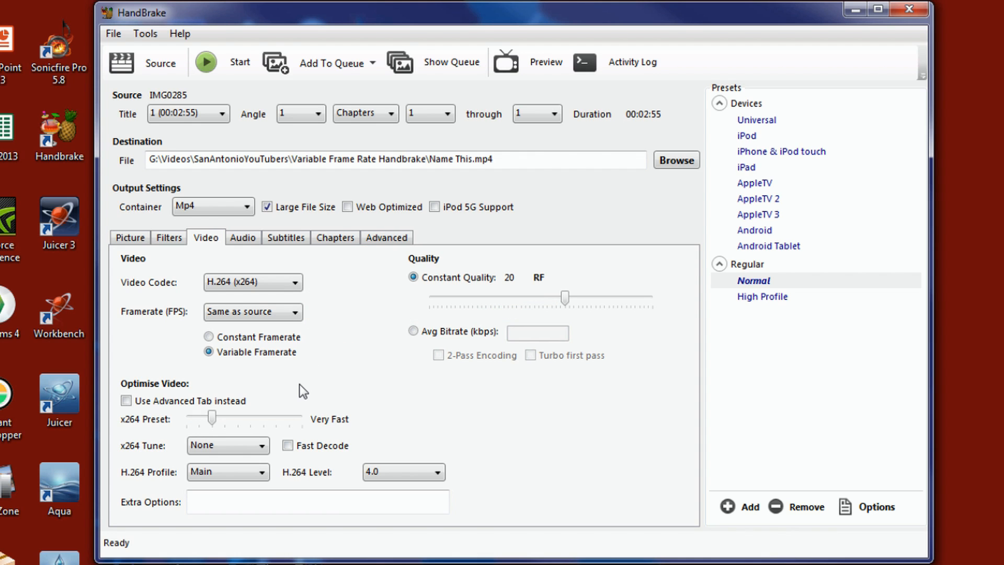
mouse_move(306, 383)
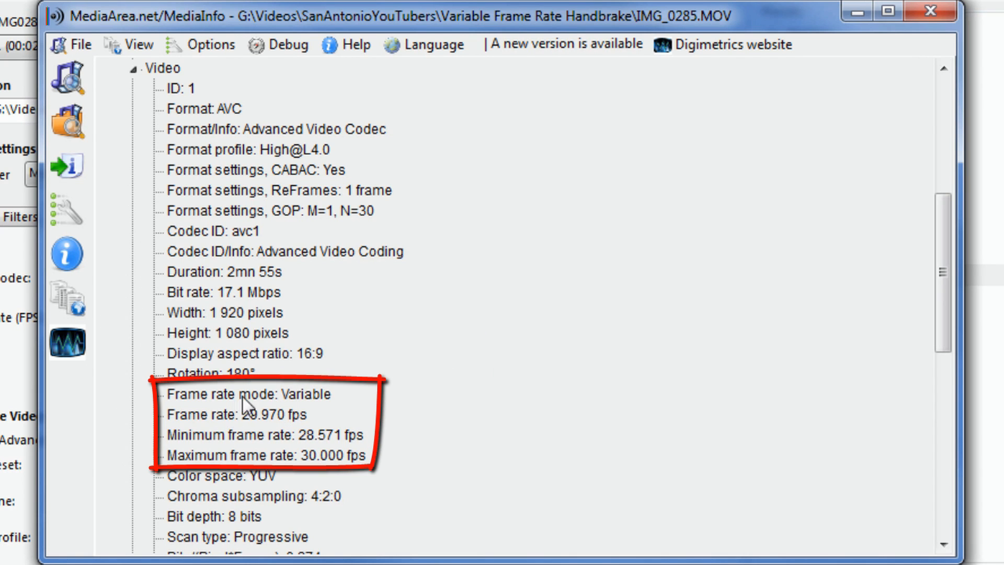
mouse_move(344, 408)
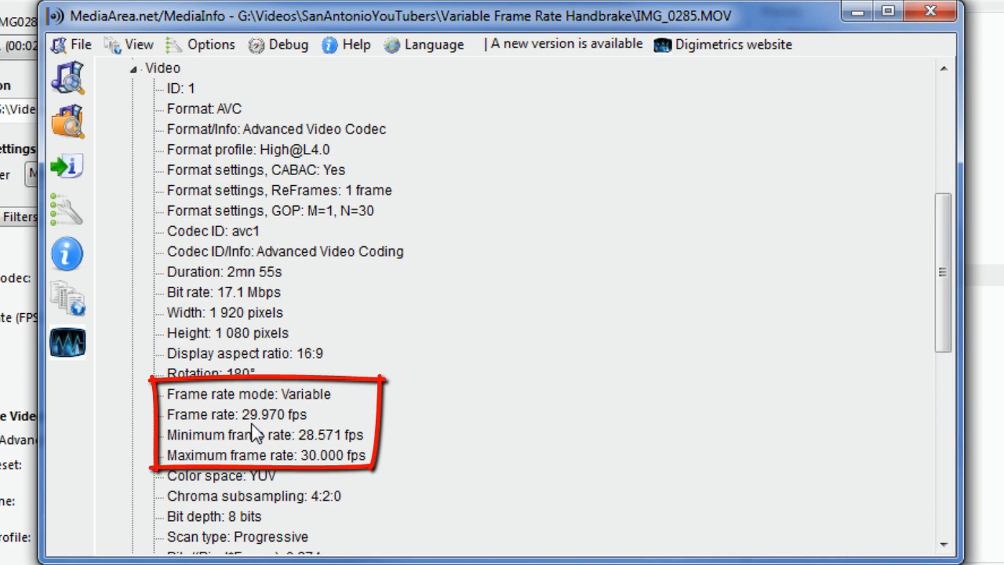
mouse_move(266, 437)
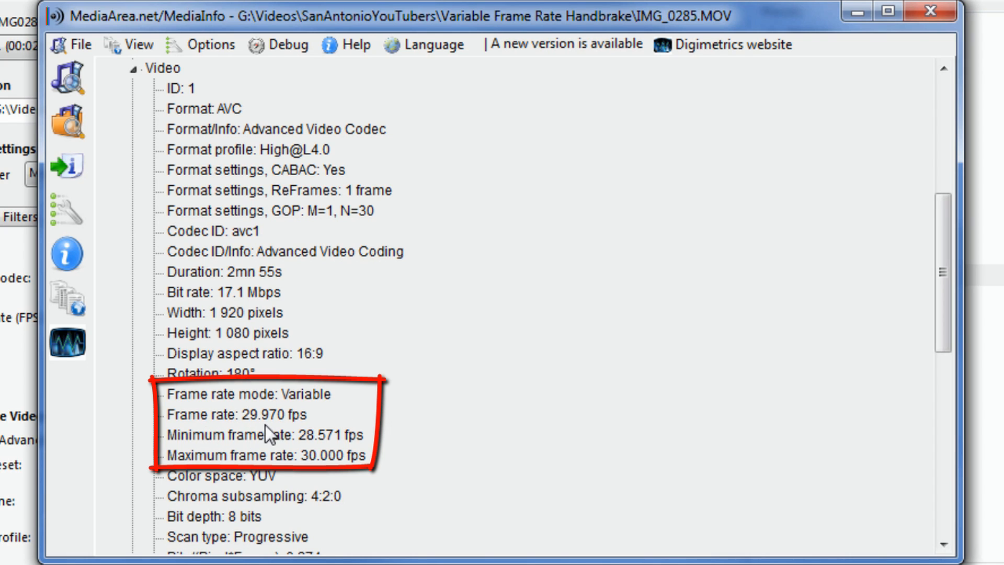
mouse_move(199, 458)
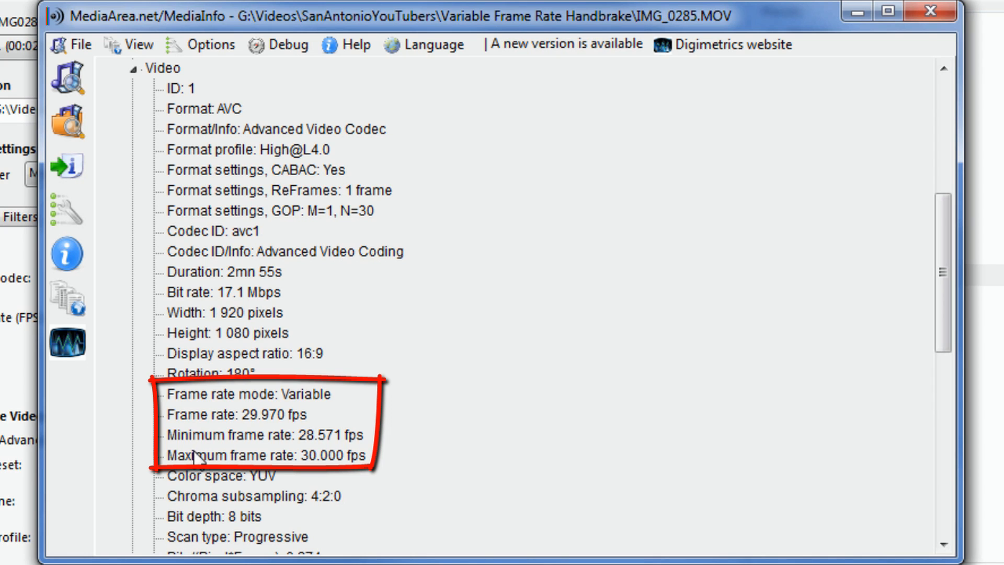
mouse_move(318, 448)
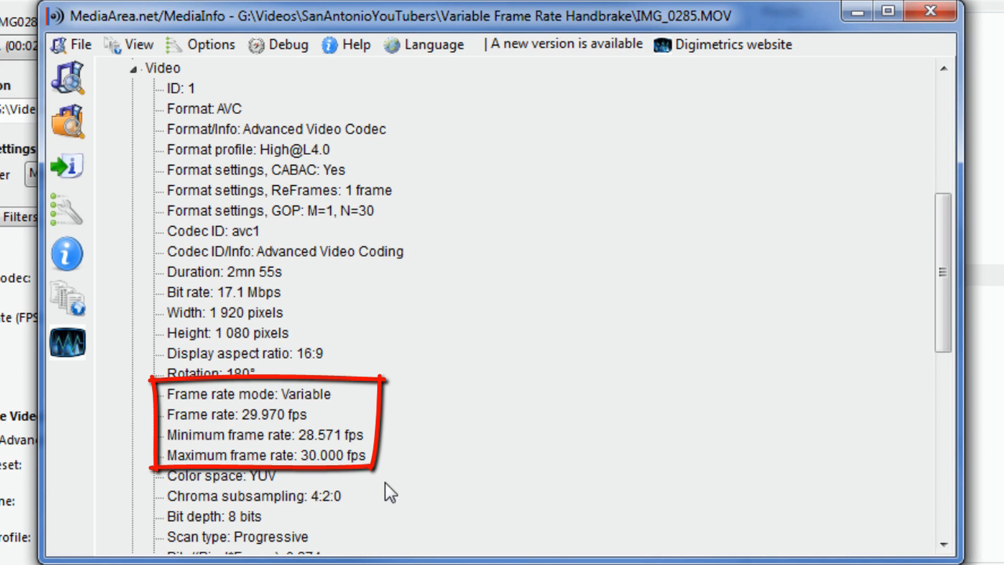
mouse_move(362, 480)
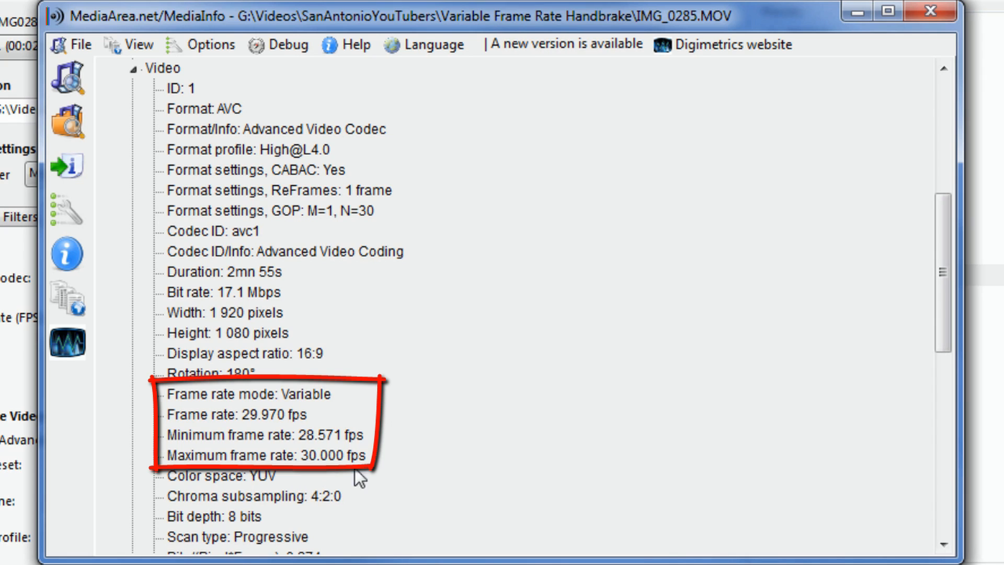
mouse_move(410, 450)
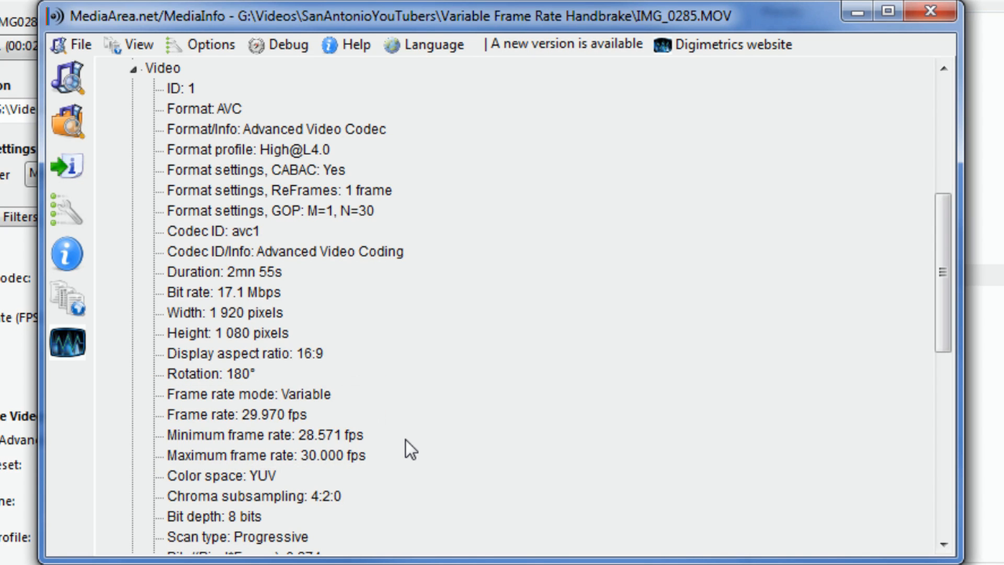
mouse_move(697, 172)
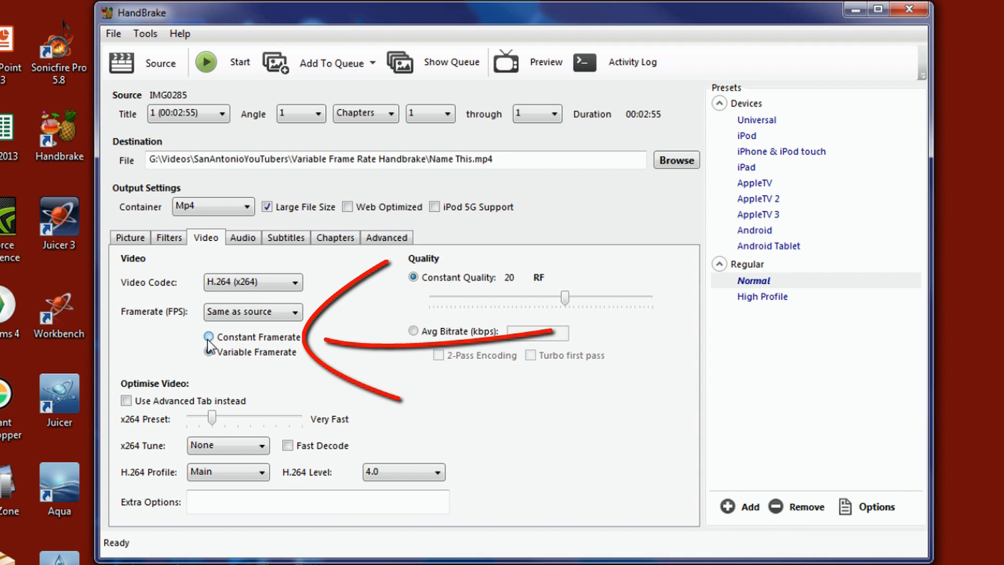
- Set the output framerate to a constant 29.97 fps
left_click(209, 337)
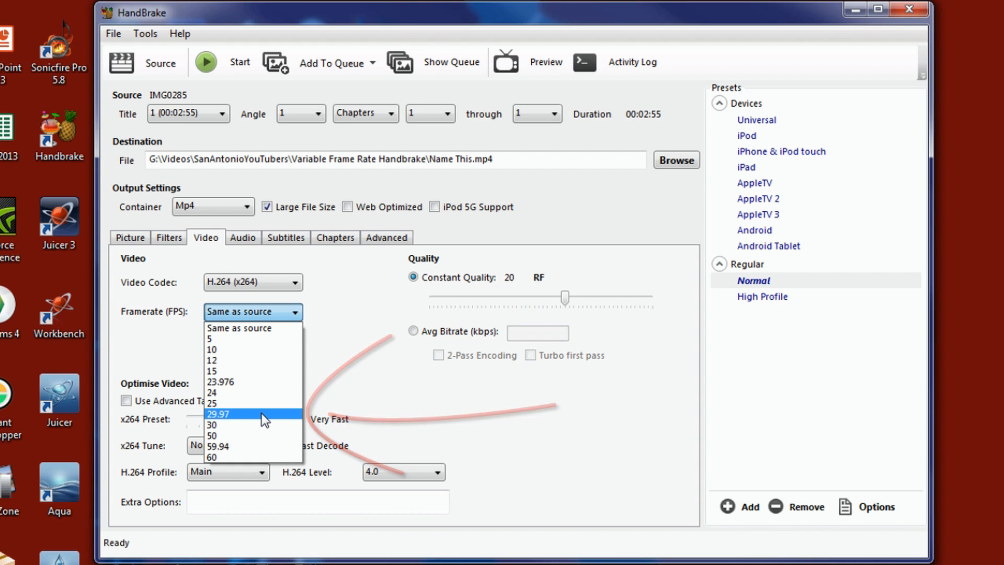
left_click(220, 413)
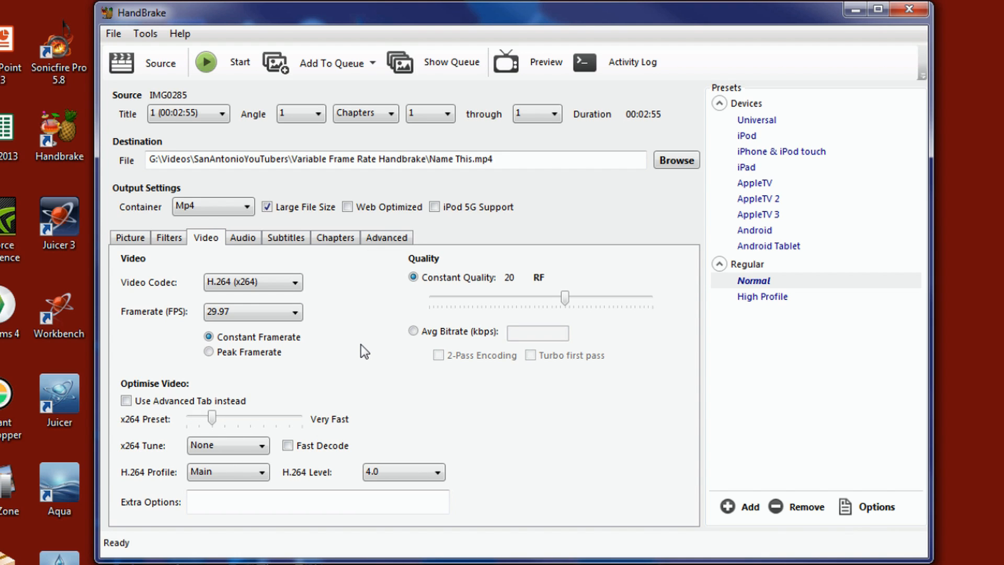
mouse_move(162, 432)
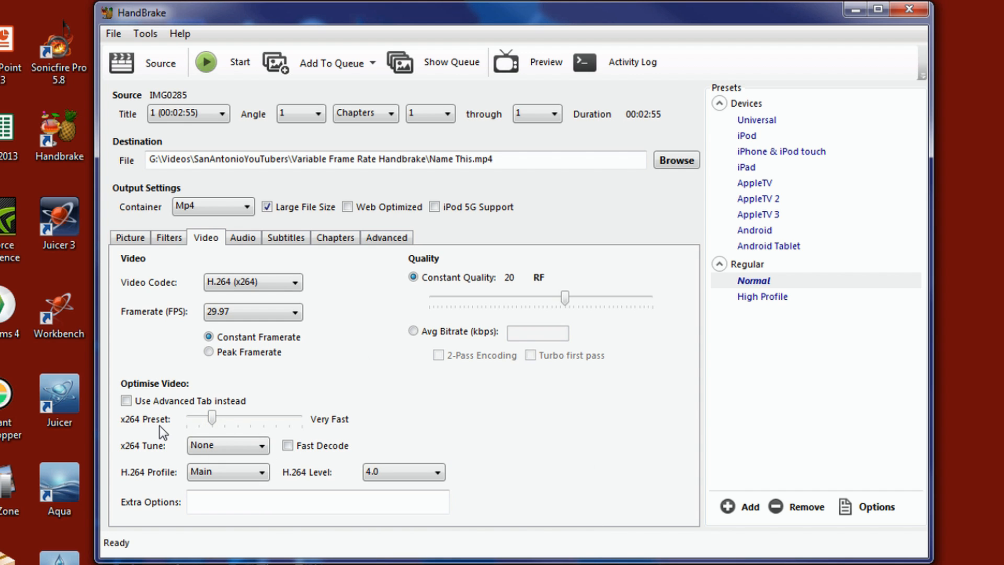
mouse_move(196, 432)
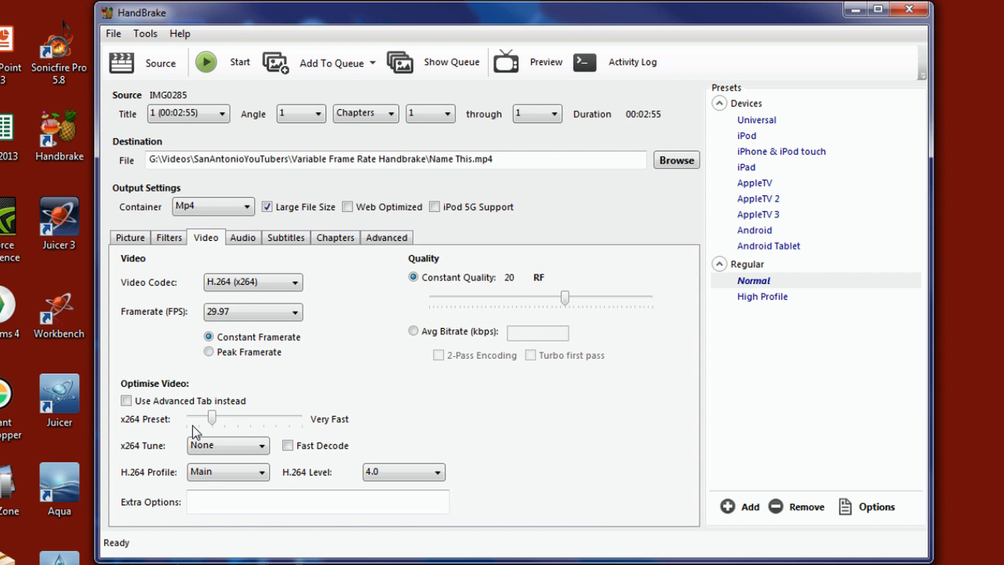
mouse_move(212, 419)
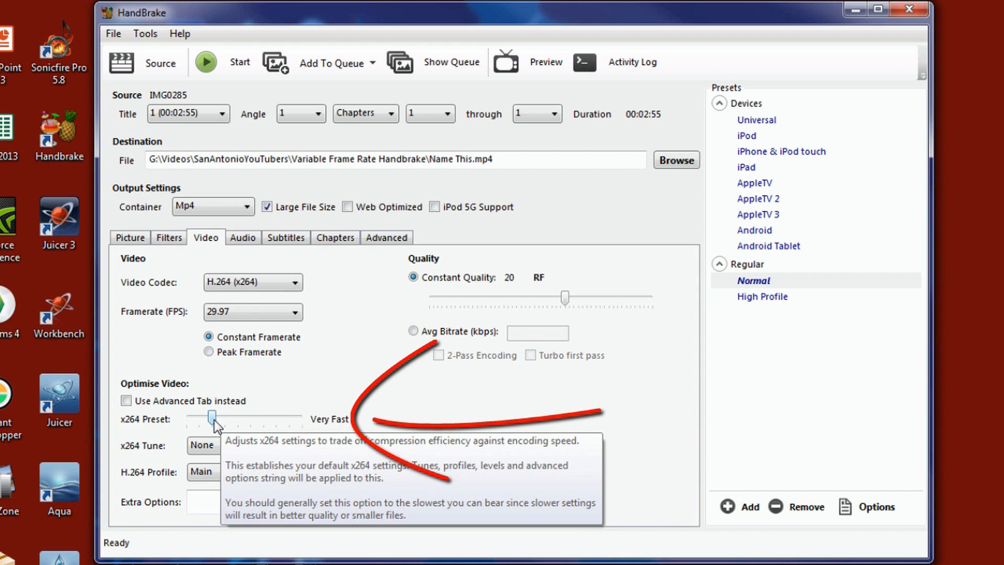
- Move the x264 preset slider from Very Fast through Ultrafast and Slower to Very Slow
left_click_drag(213, 418, 187, 418)
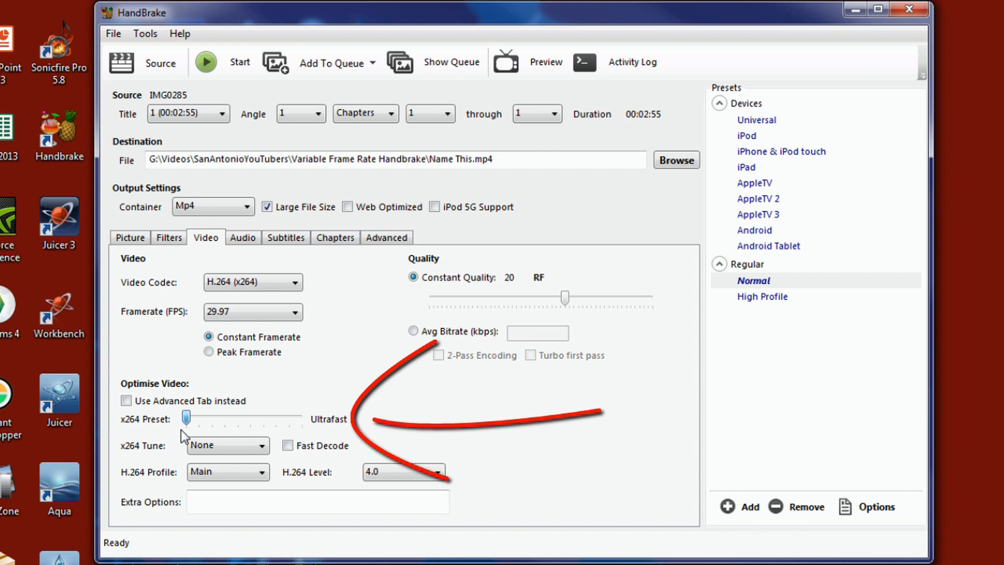
mouse_move(300, 399)
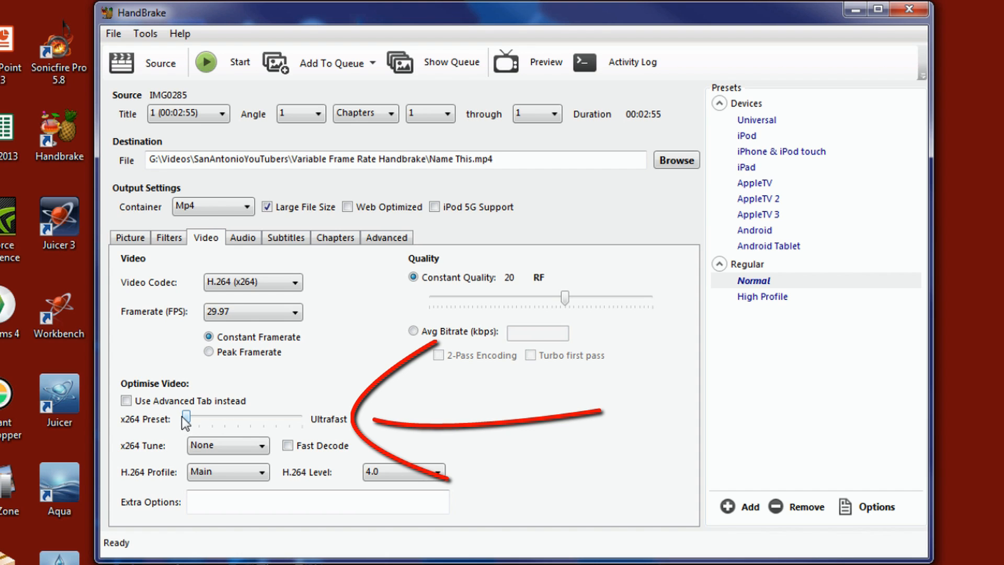
left_click_drag(187, 419, 274, 420)
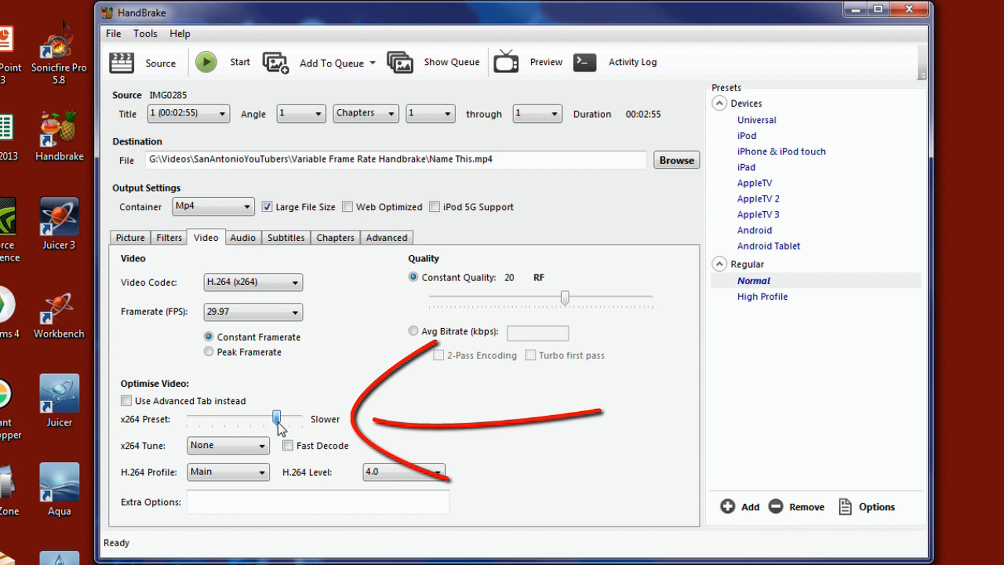
left_click_drag(275, 418, 302, 418)
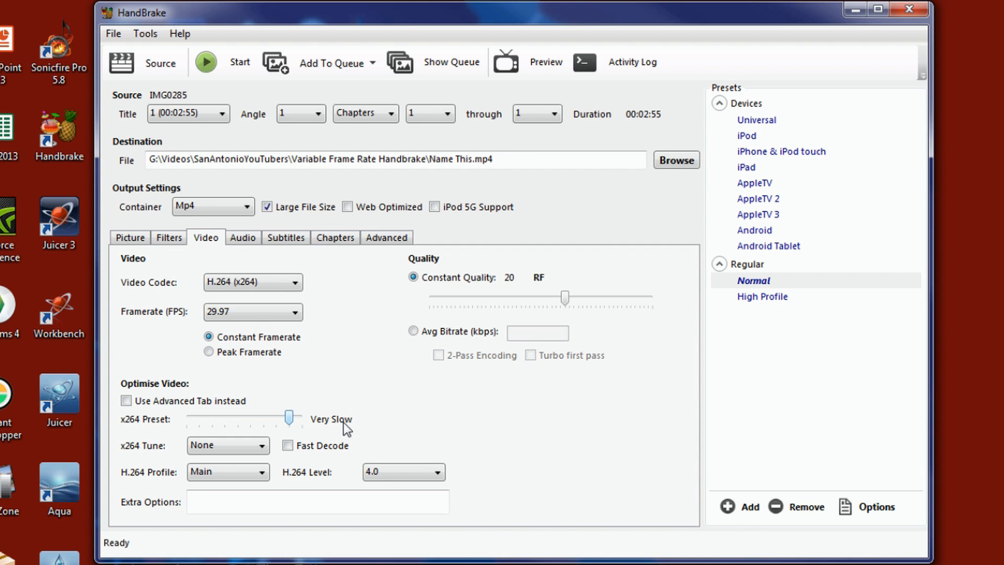
mouse_move(227, 445)
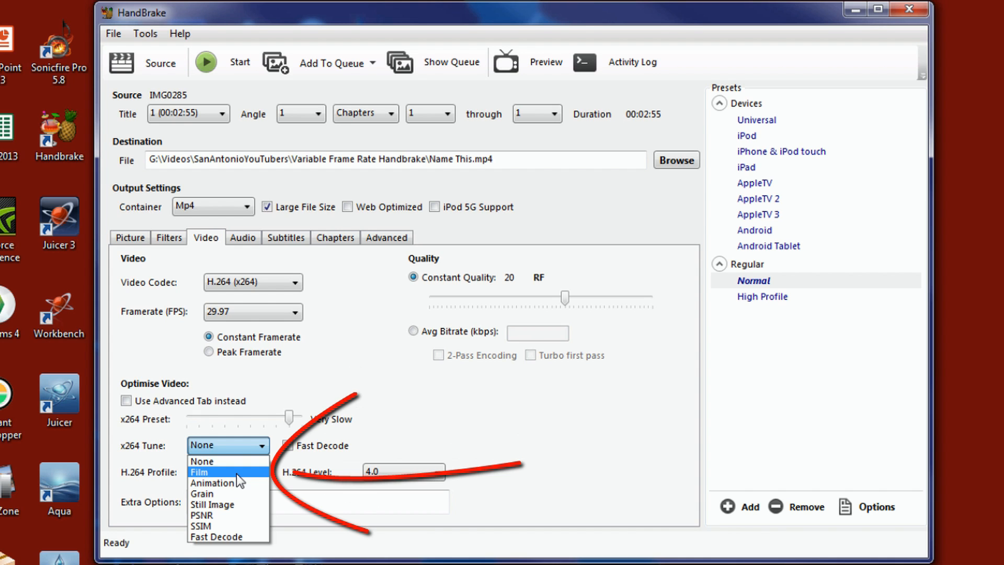
- Set x264 Tune to Film, leaving H.264 profile Main and level 4.0 unchanged
left_click(199, 471)
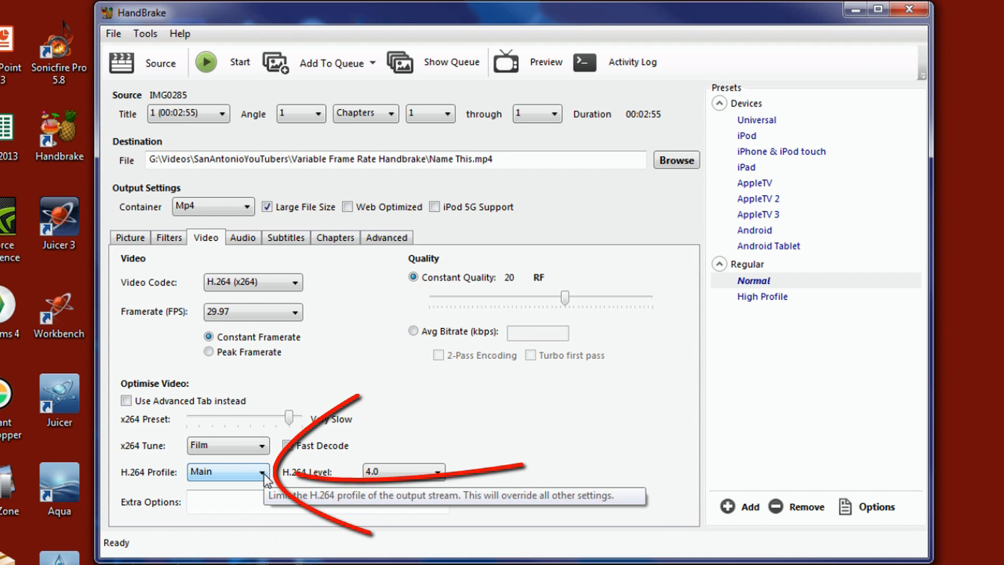
left_click(286, 445)
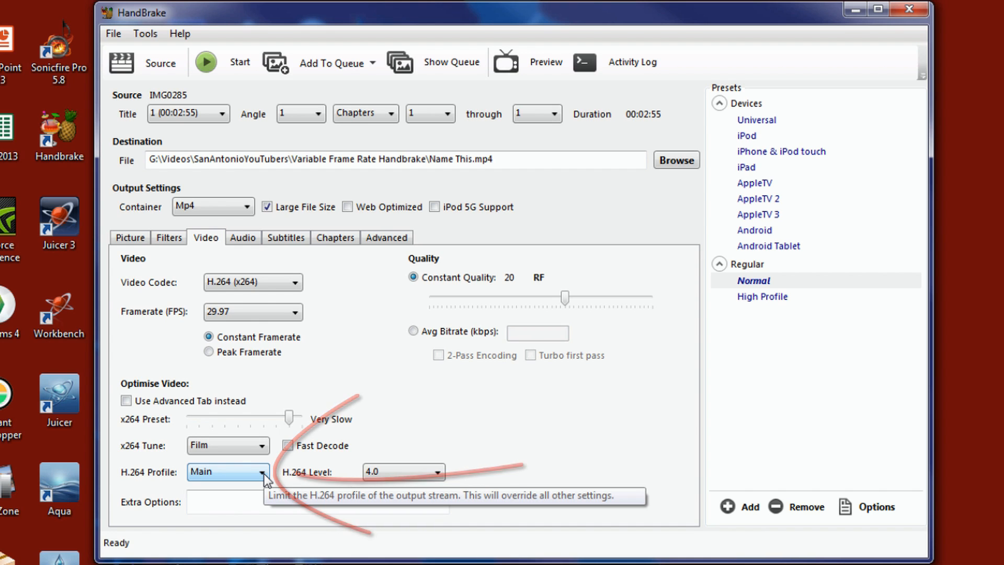
mouse_move(477, 492)
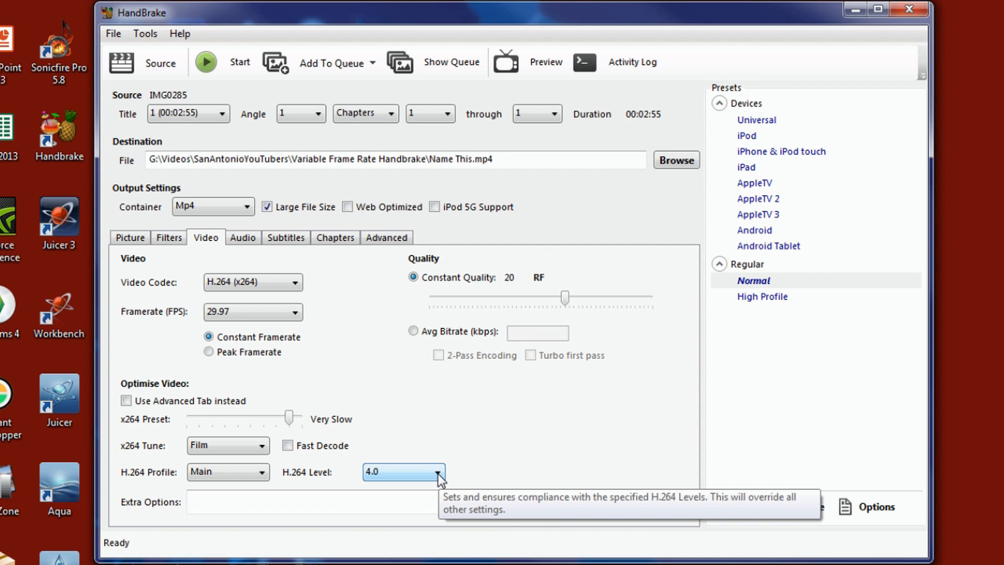
left_click(438, 475)
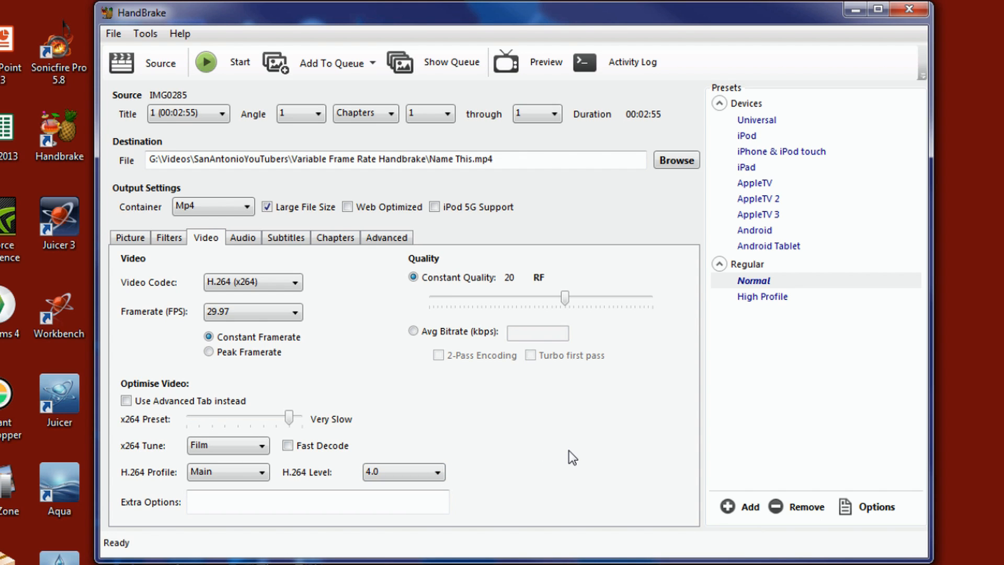
mouse_move(461, 301)
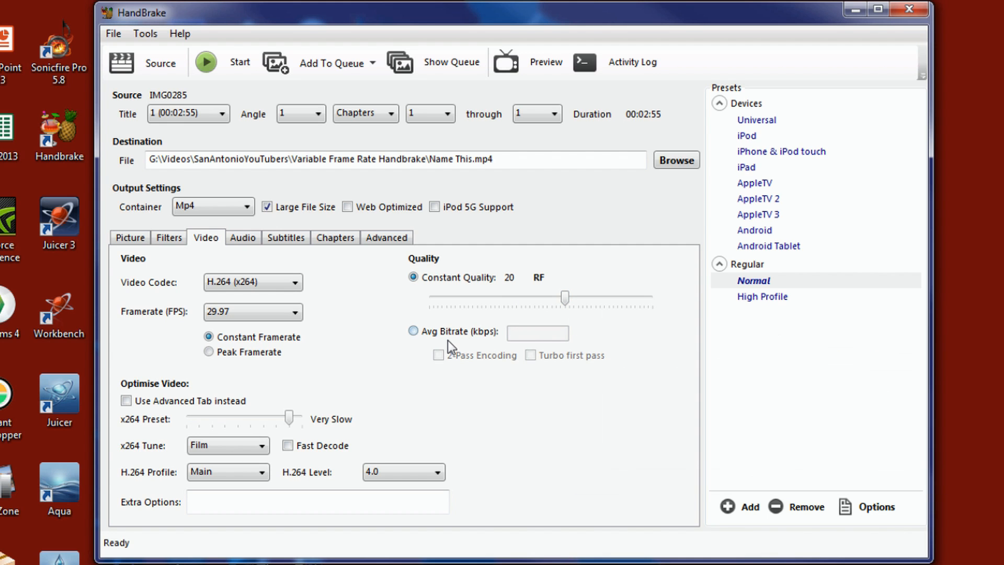
mouse_move(481, 352)
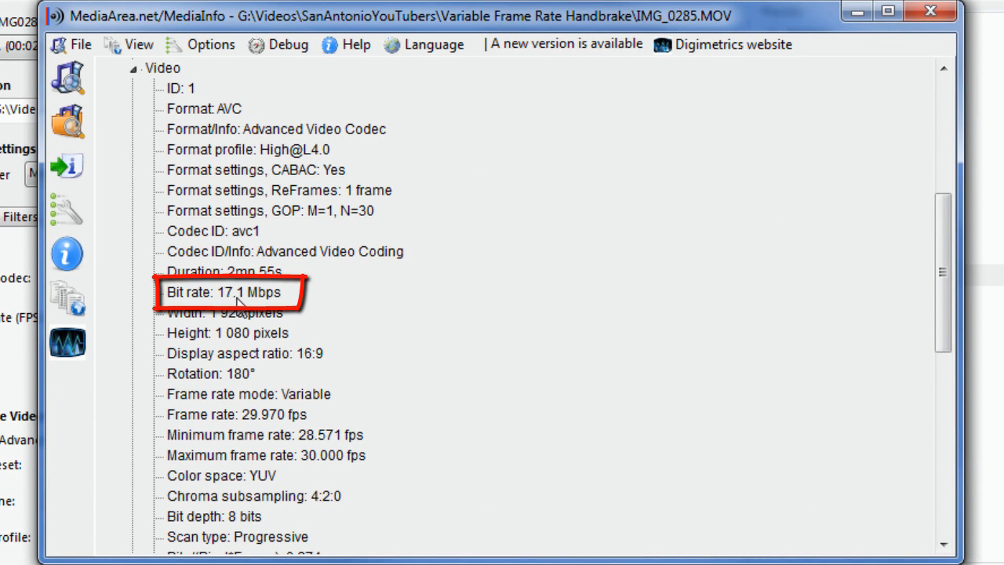
mouse_move(288, 314)
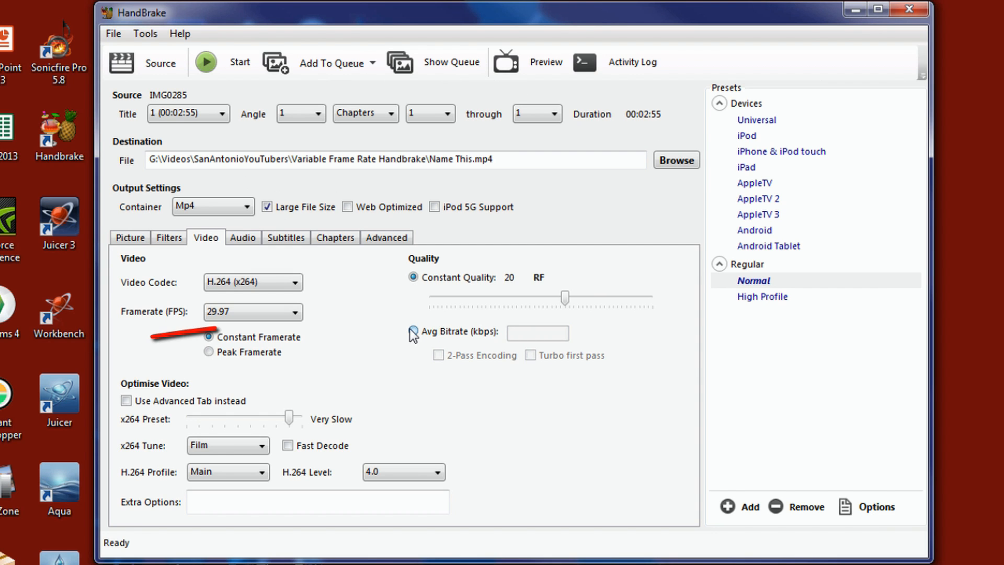
- Switch quality control to Avg Bitrate and enter 17100 kbps
left_click(414, 332)
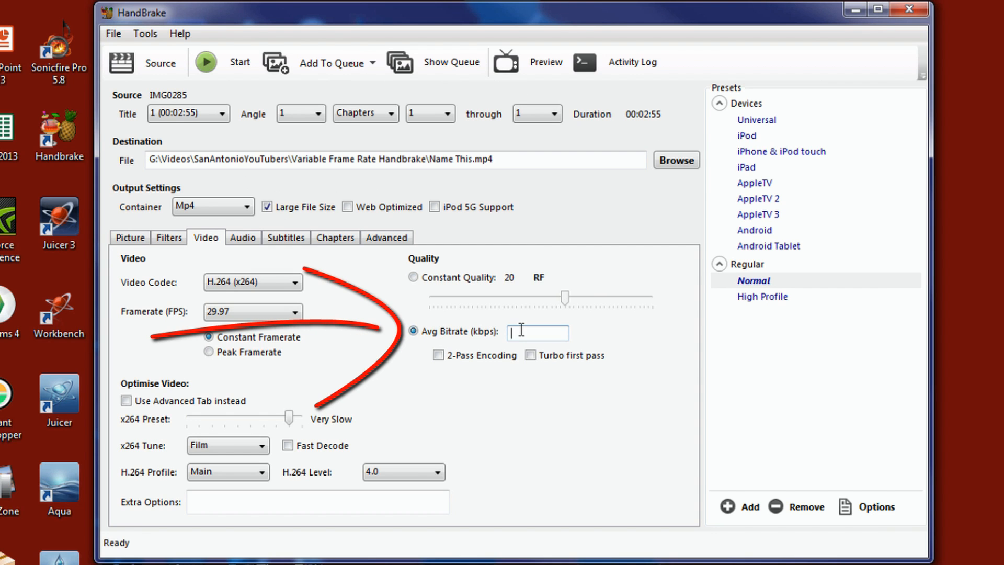
type("17100")
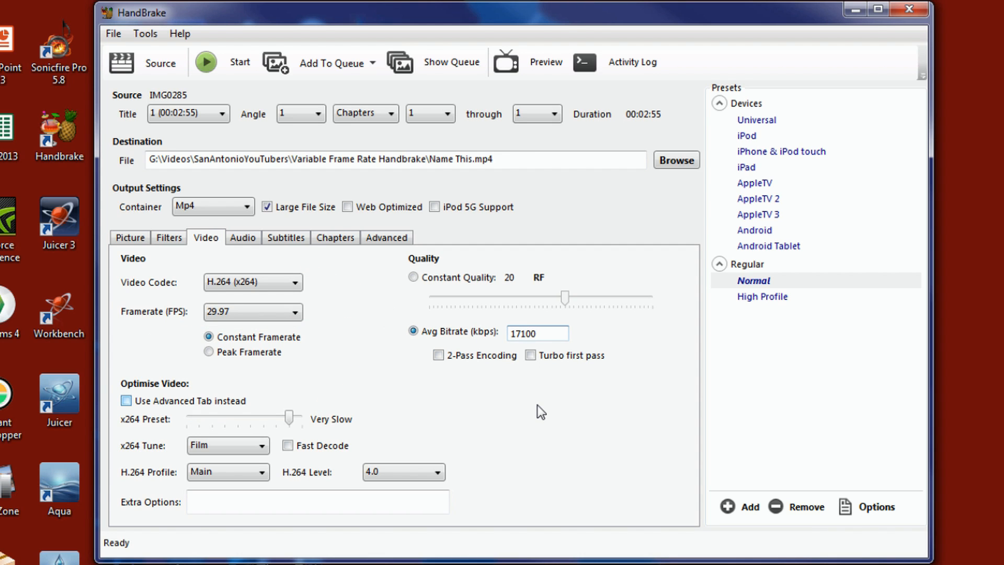
left_click(537, 332)
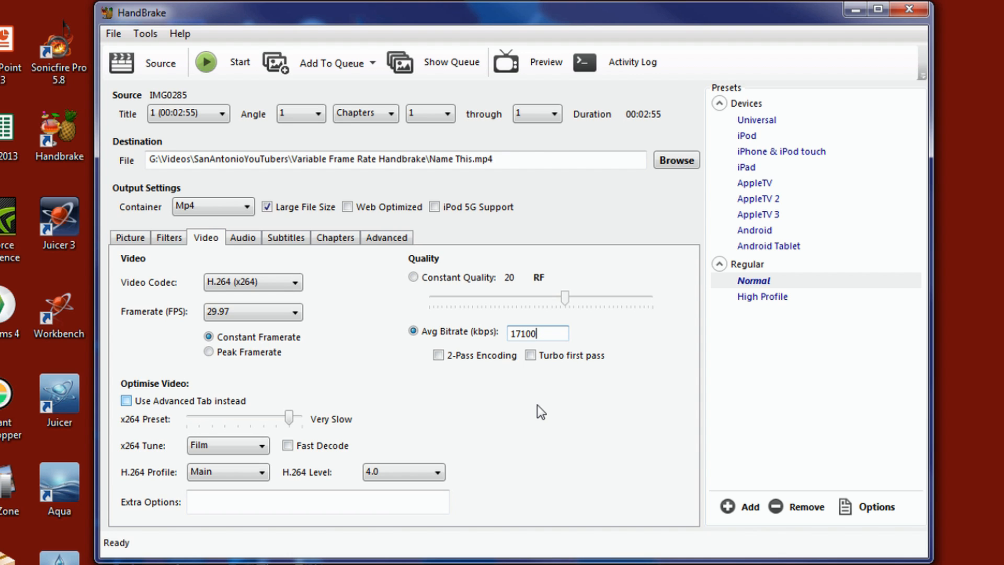
mouse_move(269, 392)
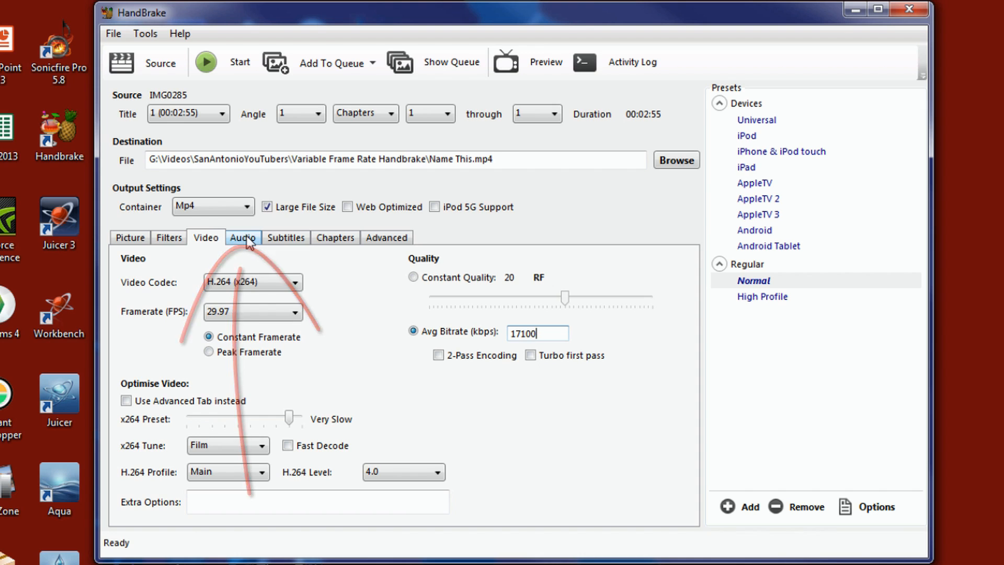
- Change the audio track's codec to AAC (ffmpeg) on the Audio tab
left_click(243, 237)
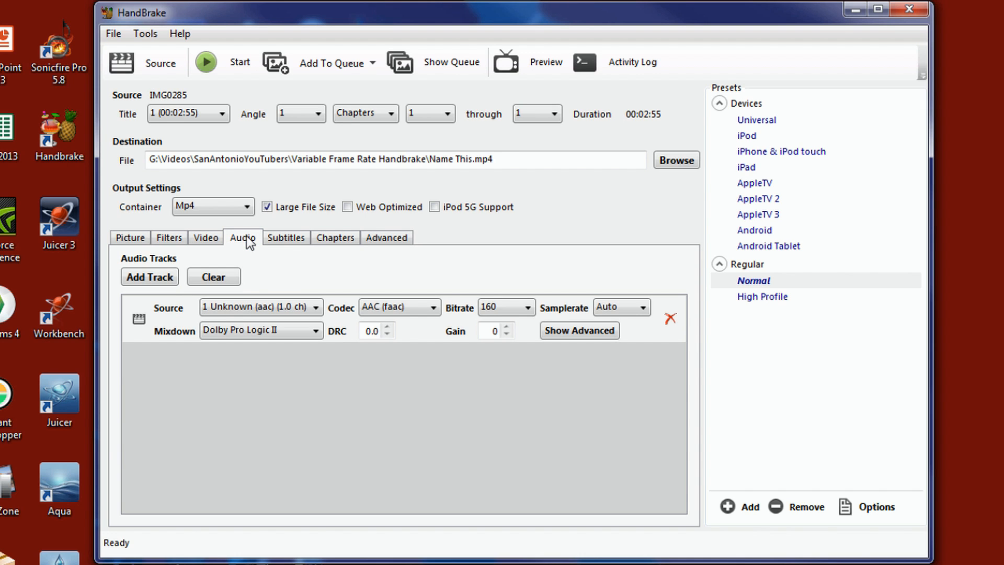
left_click(399, 307)
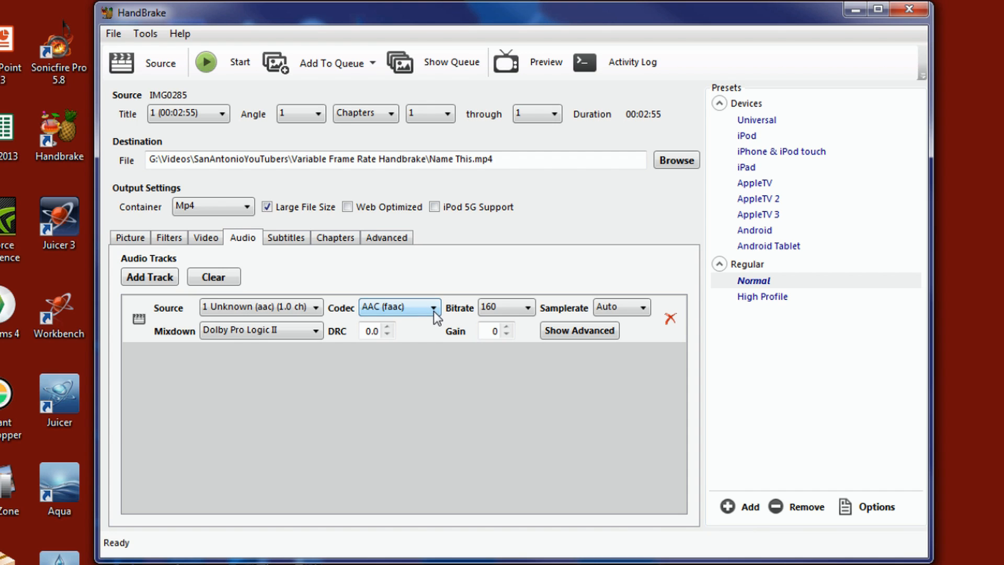
left_click(430, 307)
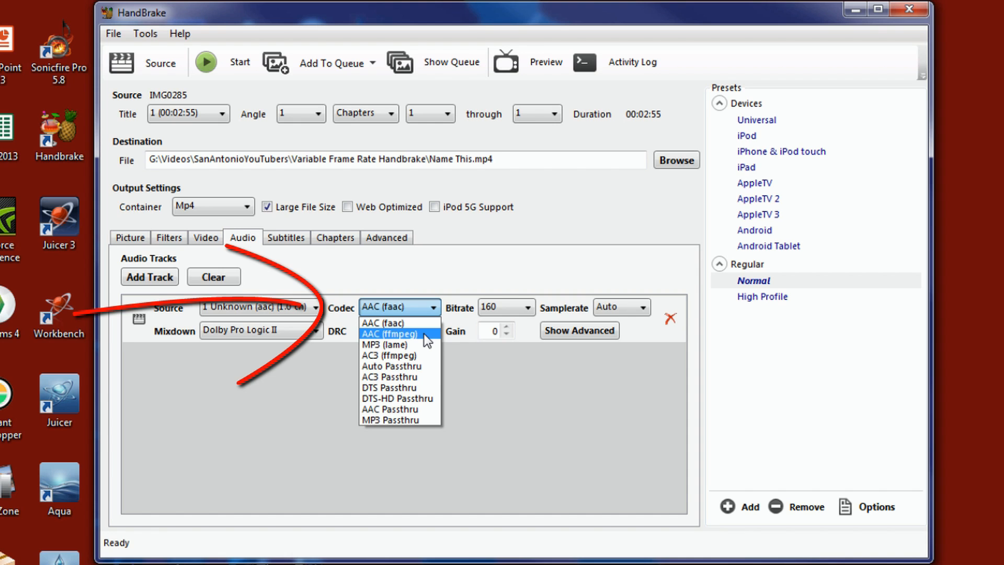
left_click(389, 333)
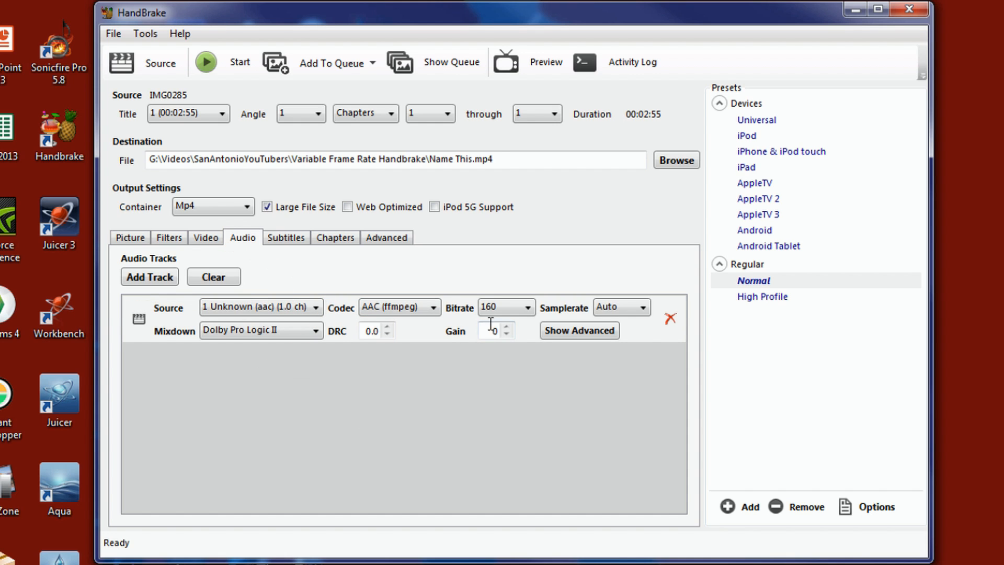
left_click(530, 307)
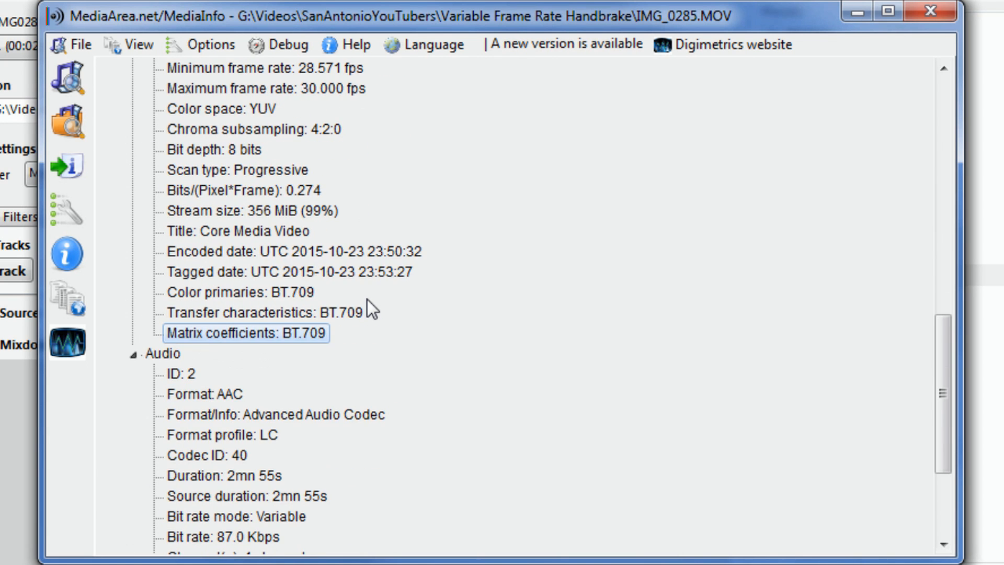
scroll("down", 3)
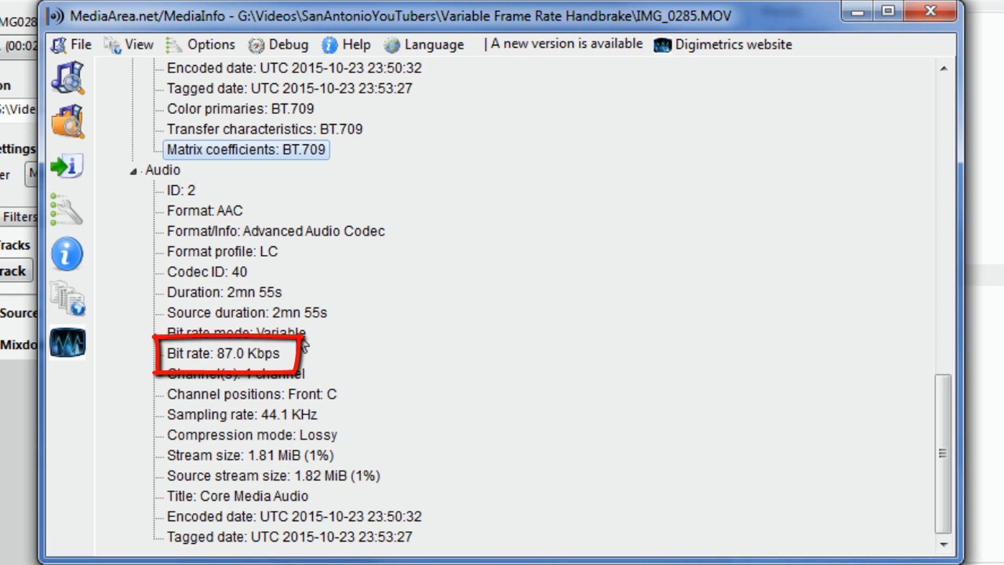
mouse_move(292, 364)
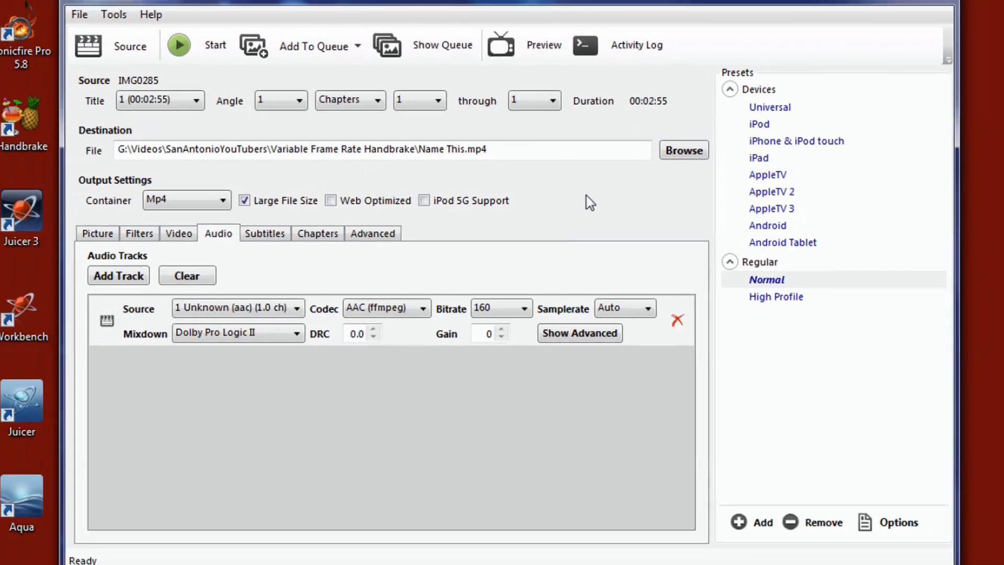
- Lower the audio track bitrate from 160 to 80
left_click(525, 308)
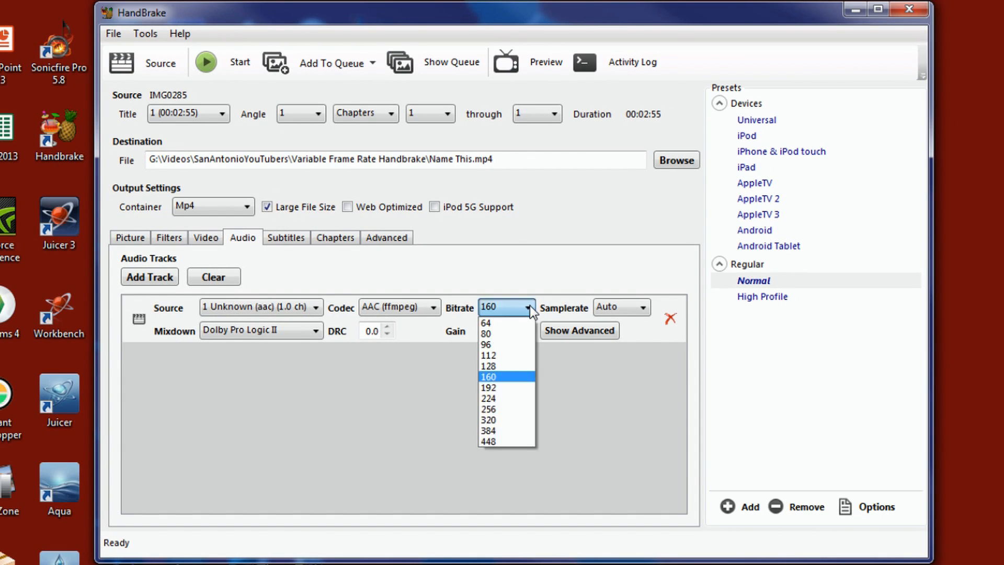
mouse_move(522, 344)
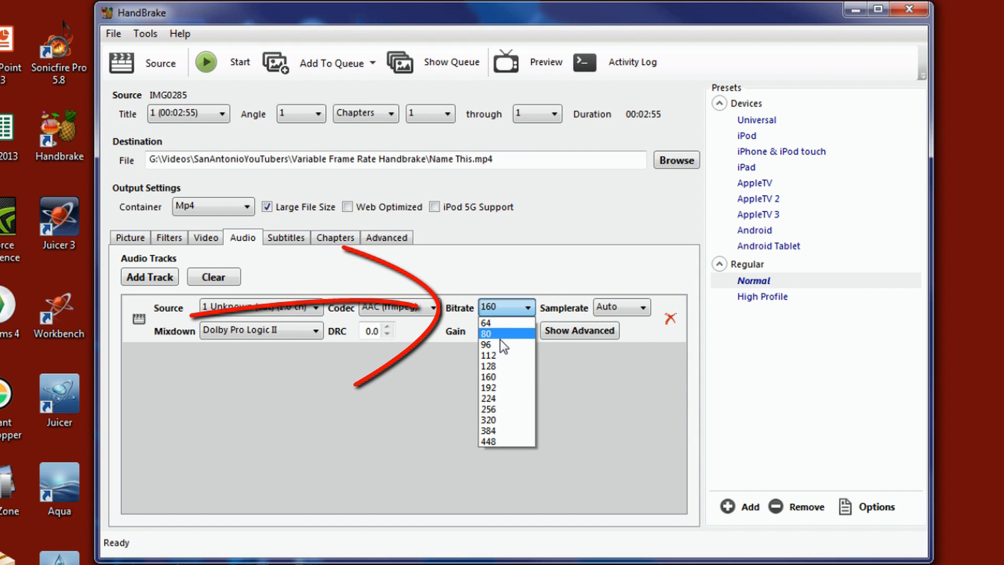
left_click(486, 334)
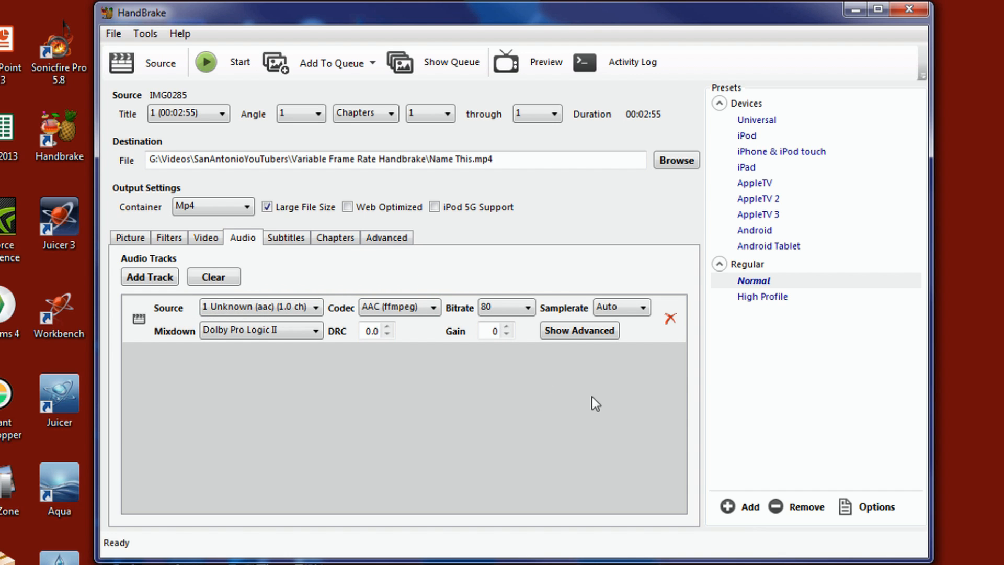
mouse_move(624, 380)
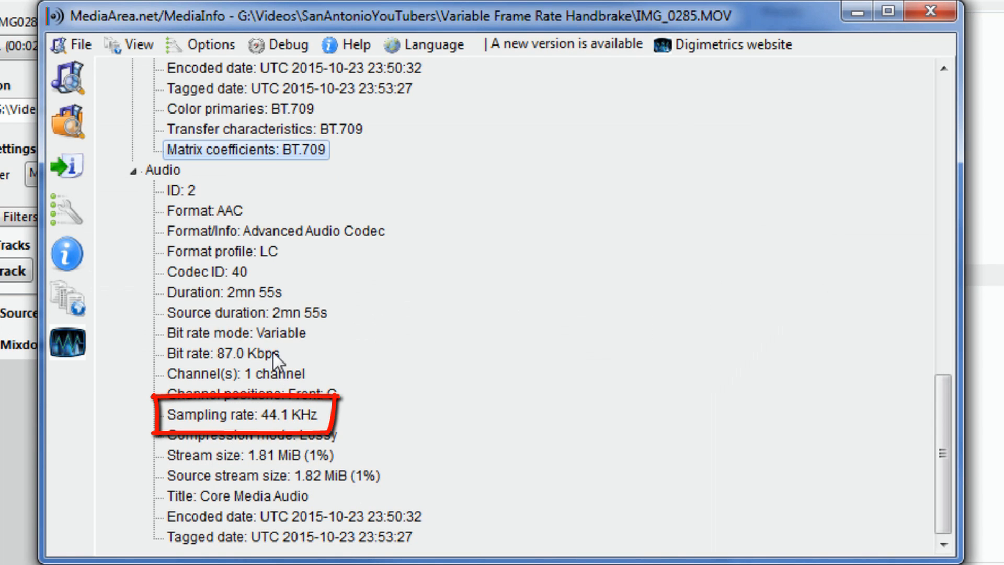
mouse_move(255, 441)
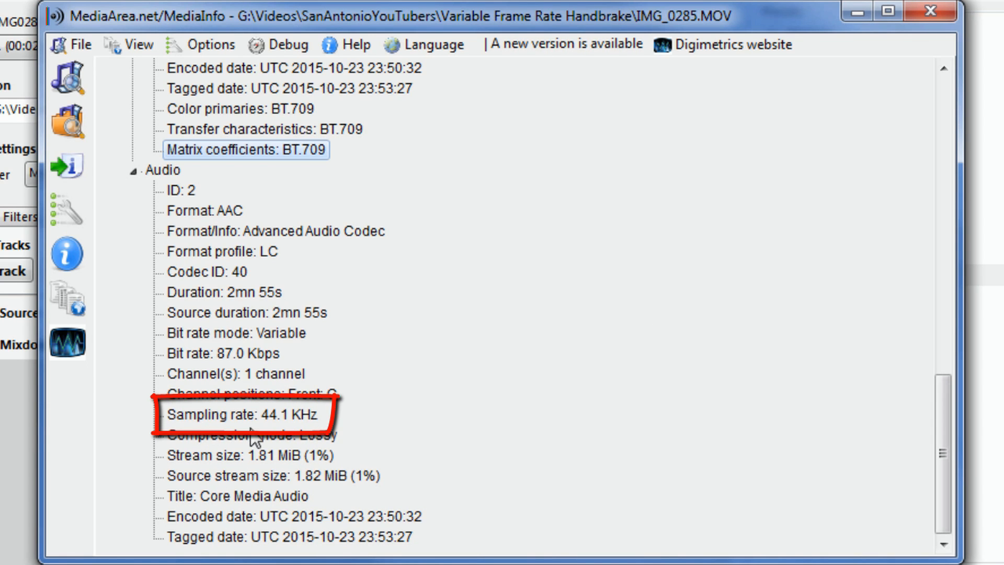
mouse_move(278, 441)
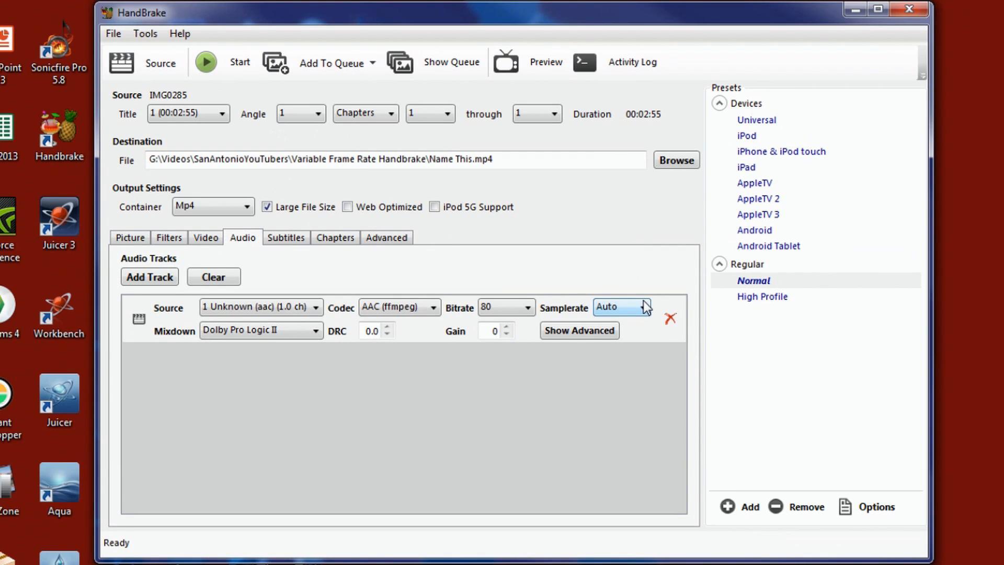
- Set the audio track's sample rate to 44.1 and its mixdown to Automatic instead of Dolby Pro Logic II
left_click(620, 306)
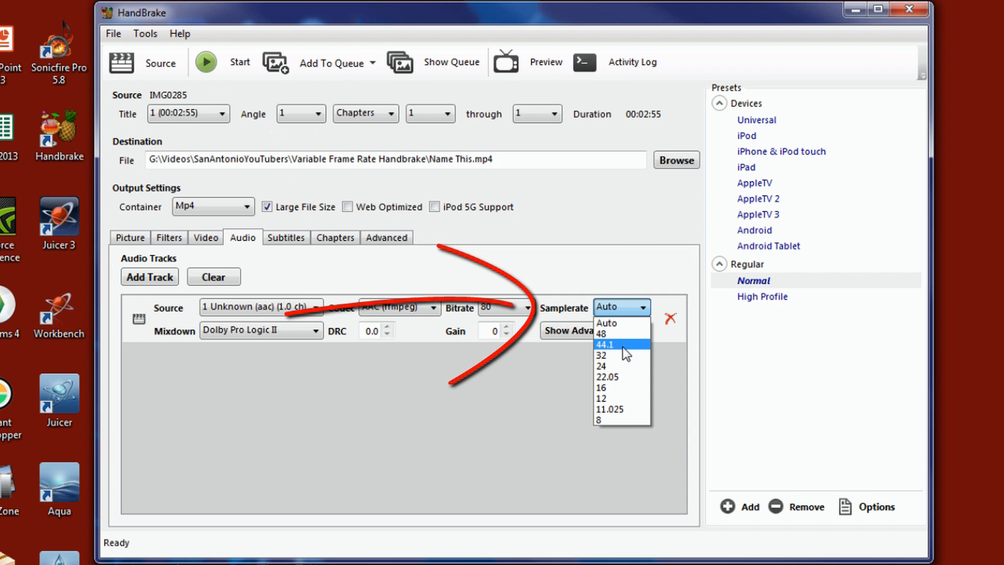
left_click(618, 344)
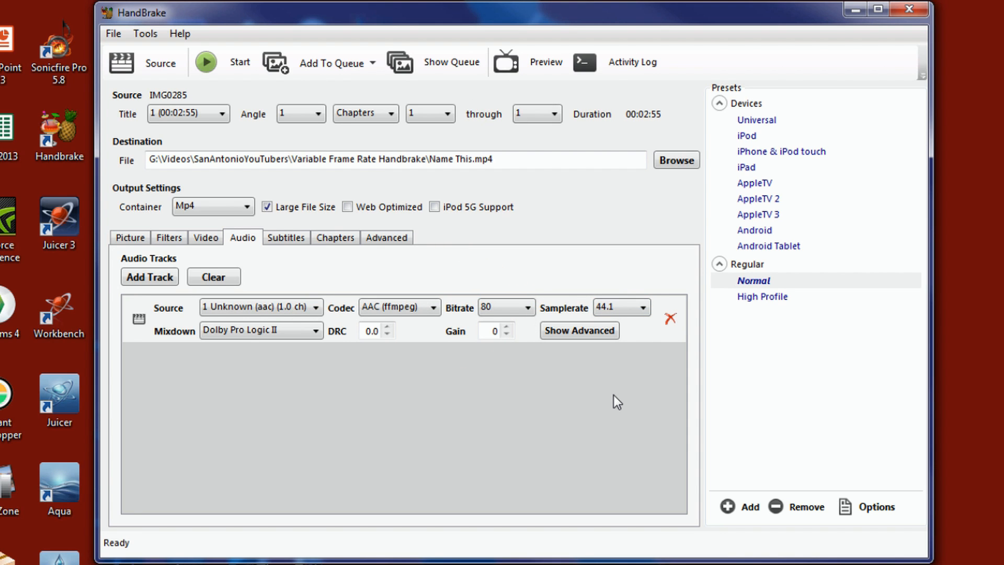
left_click(259, 329)
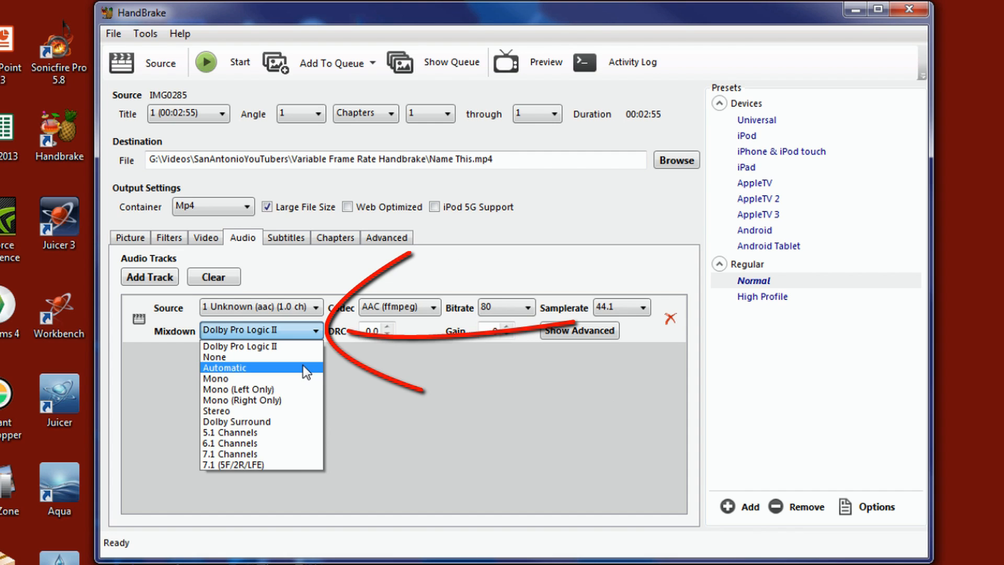
left_click(226, 367)
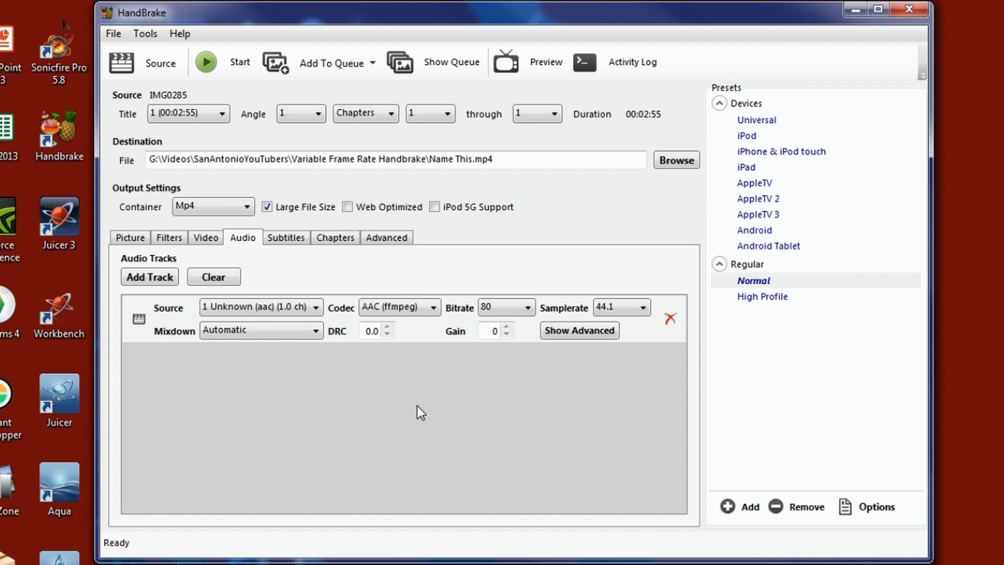
mouse_move(554, 416)
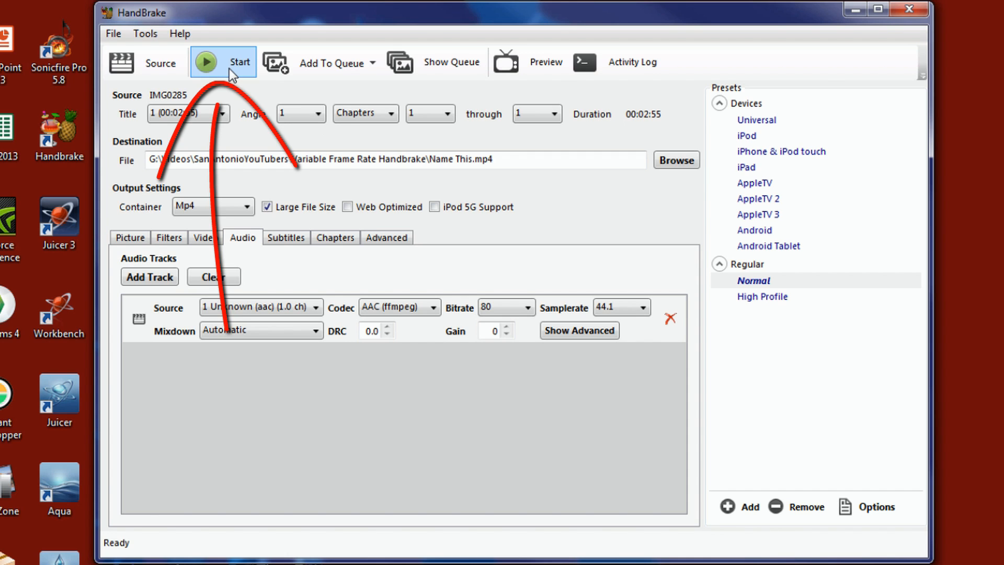
- Start the encode to Name This.mp4 and let it run
left_click(221, 61)
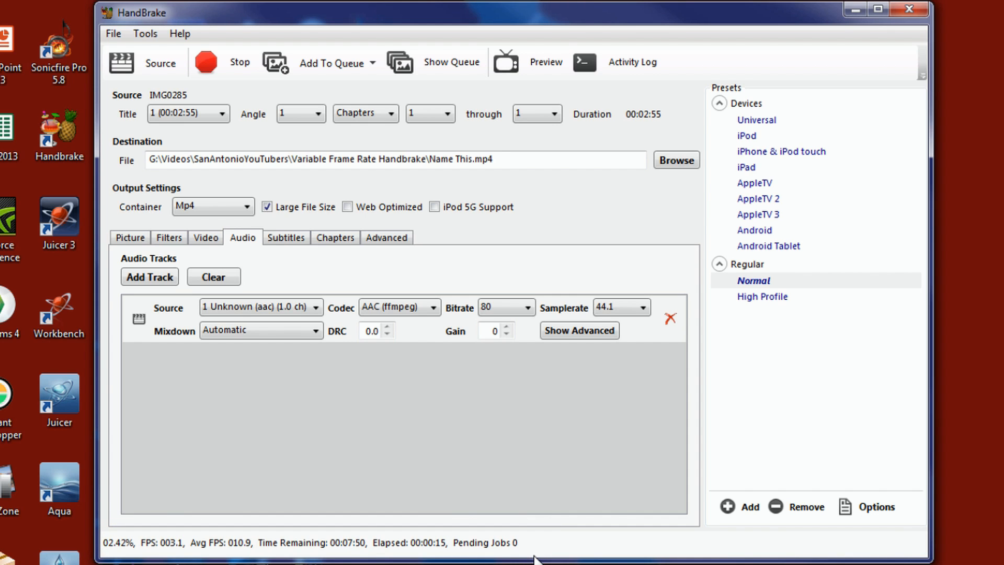
mouse_move(400, 483)
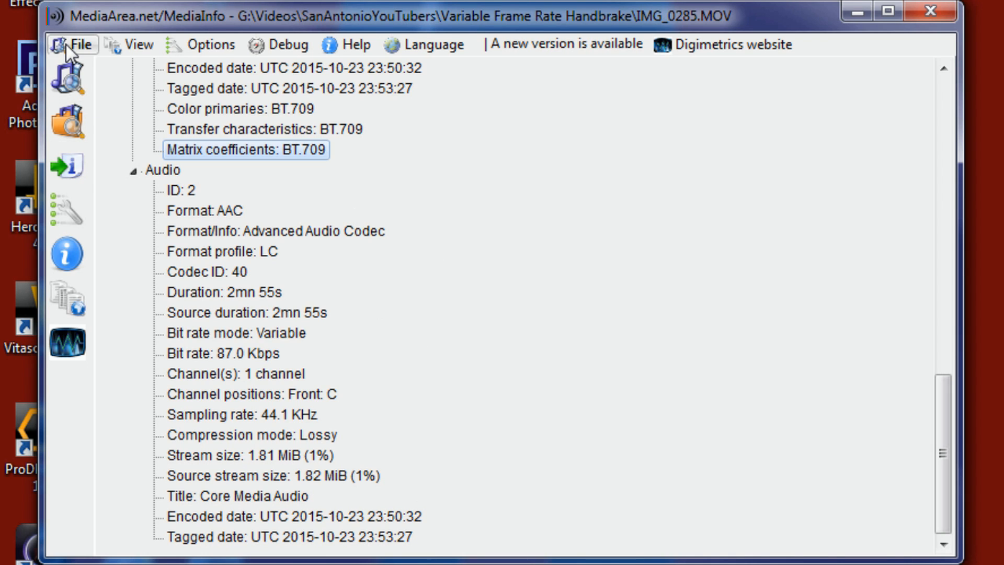
- Close IMG_0285.MOV and load Constant Frame Rate.mp4 to see its constant 29.970 fps frame rate
left_click(74, 44)
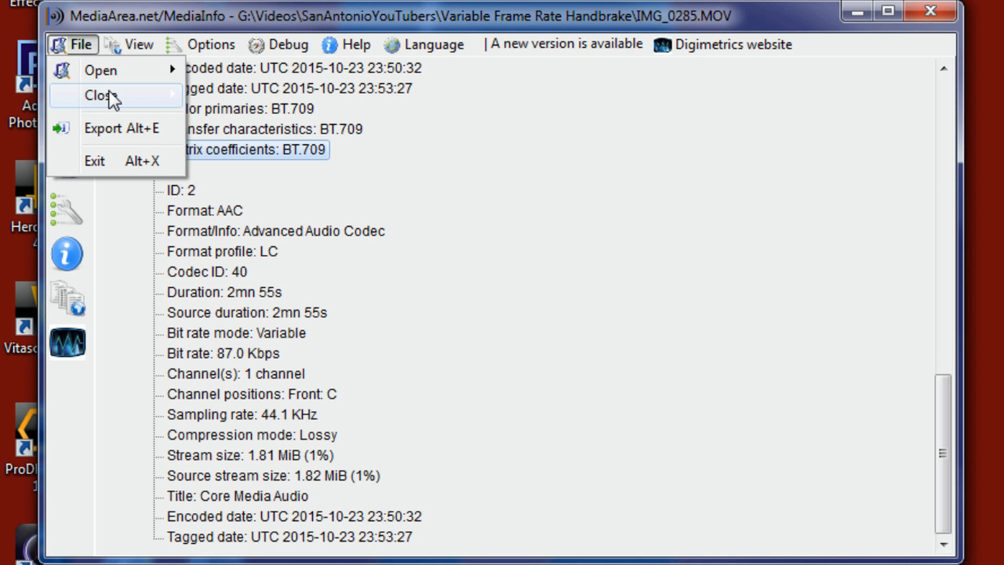
mouse_move(100, 95)
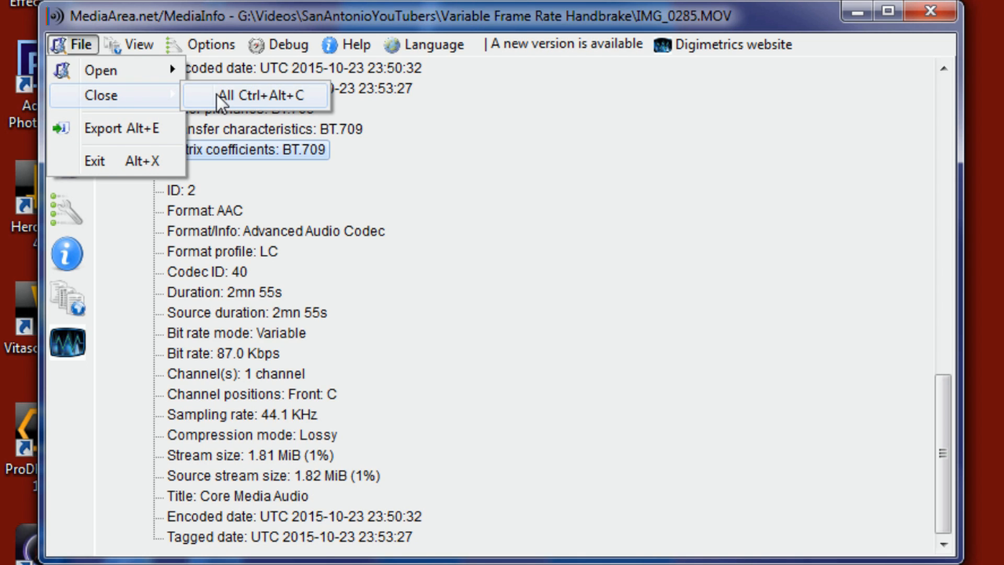
left_click(255, 95)
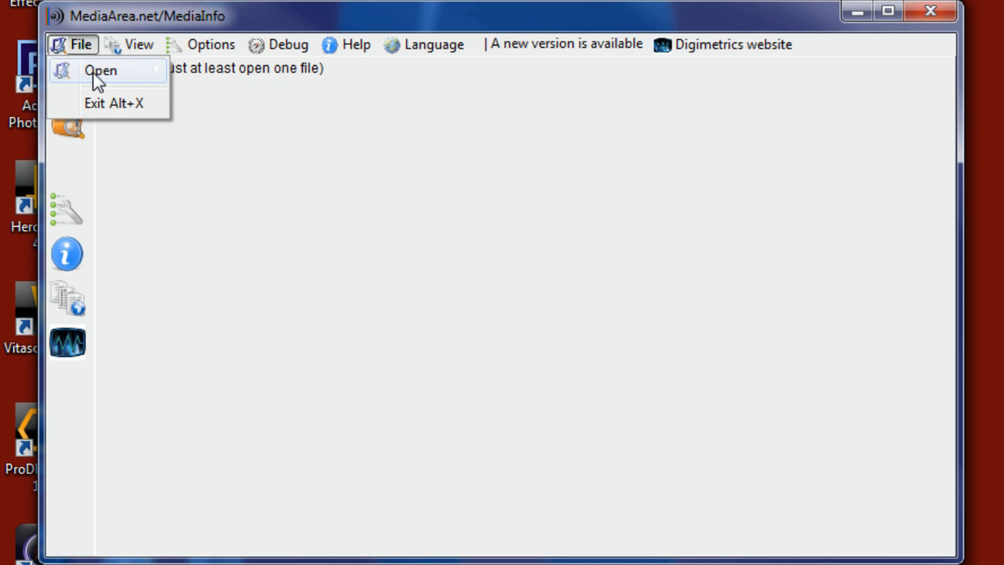
left_click(100, 70)
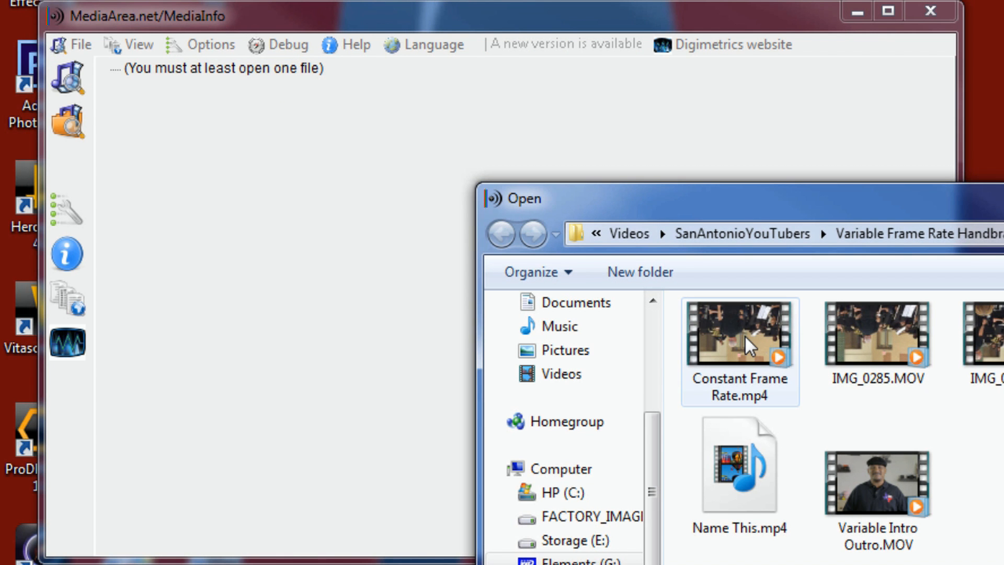
left_click(739, 336)
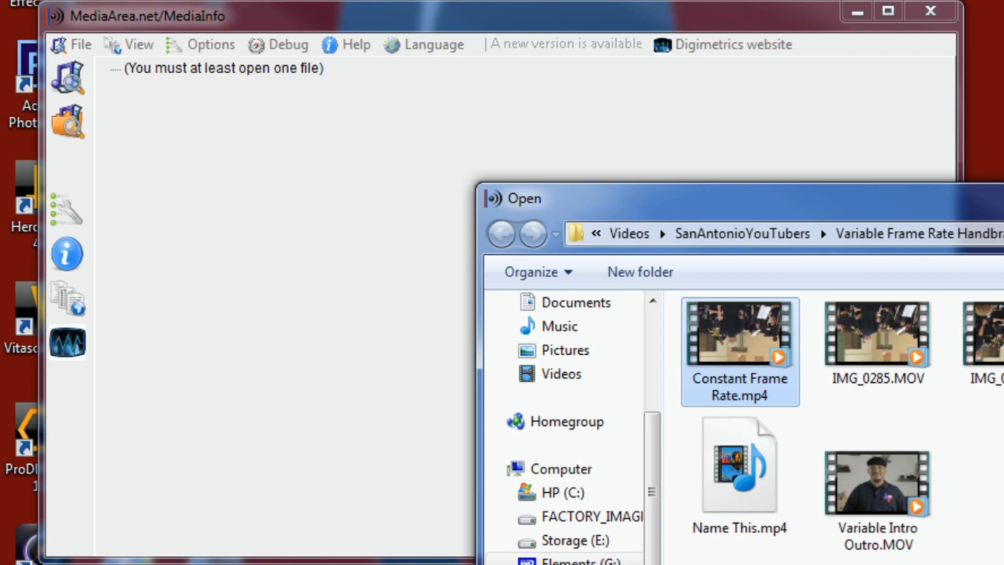
double_click(738, 351)
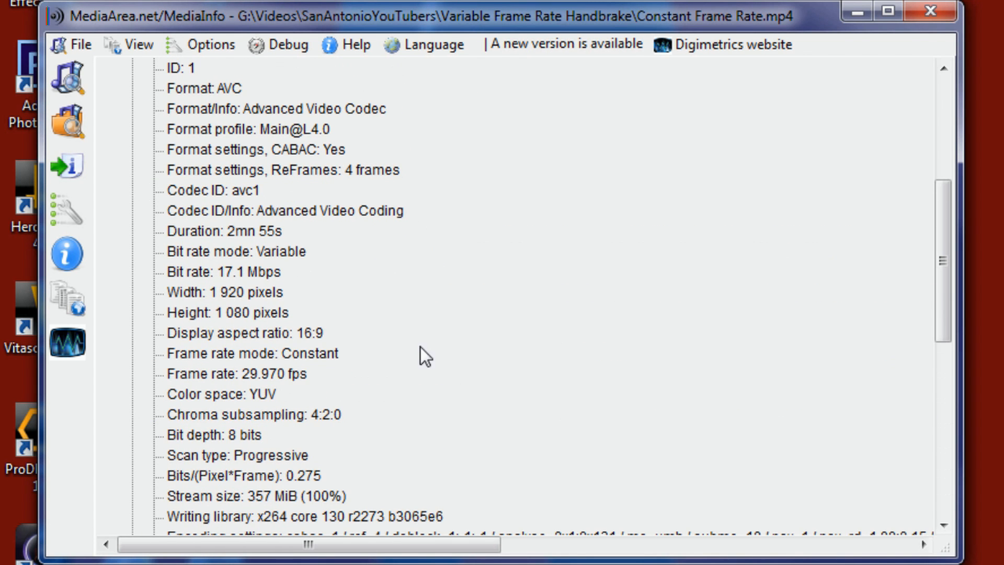
mouse_move(505, 331)
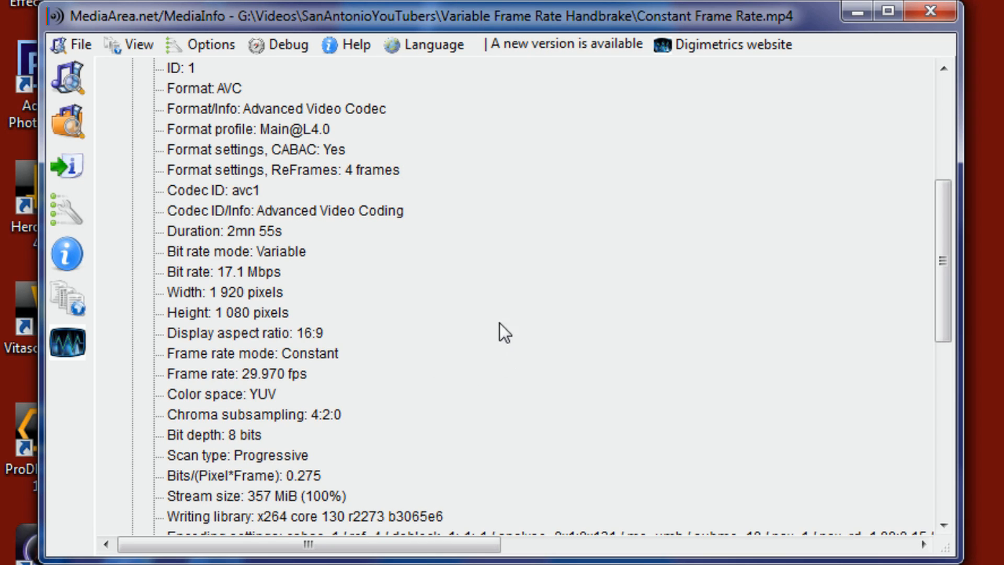